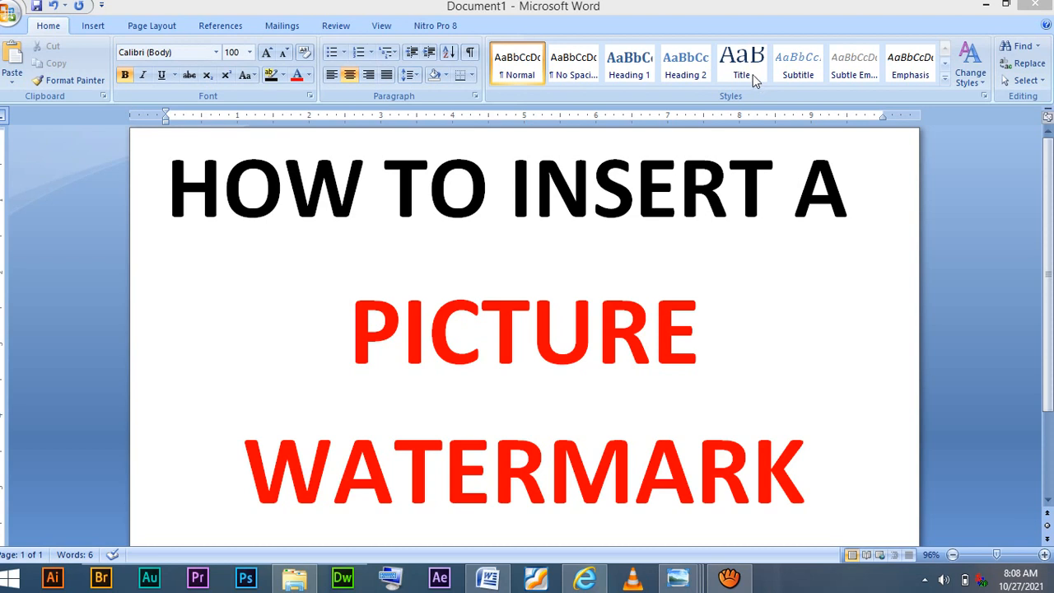
{"action": "mouse_move", "coordinate": [161, 72]}
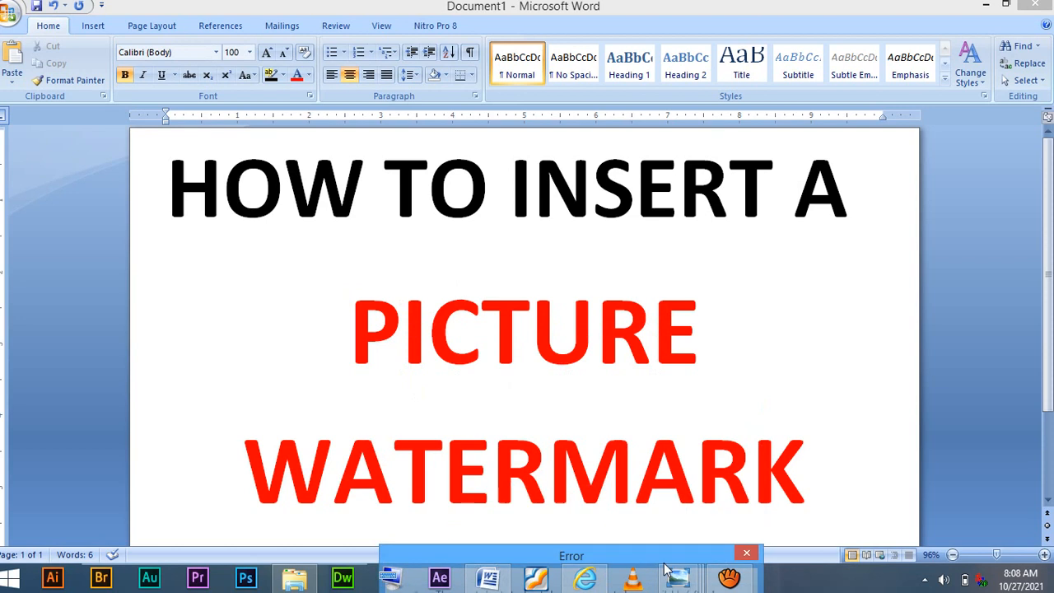
{"action": "mouse_move", "coordinate": [211, 196]}
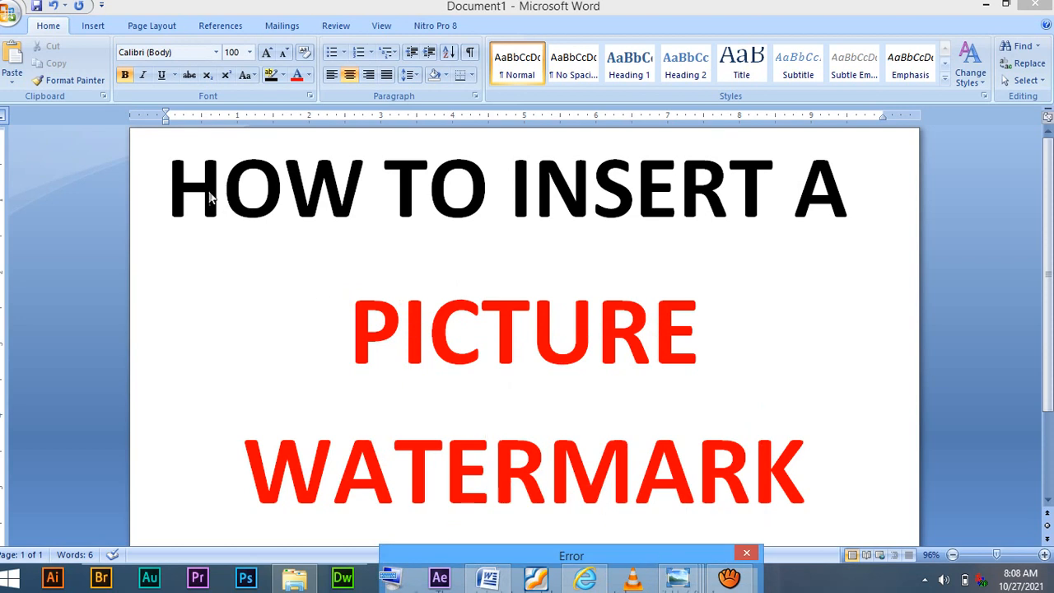
Step: Create a new blank document from the Office button's New option
{"action": "left_click", "coordinate": [13, 15]}
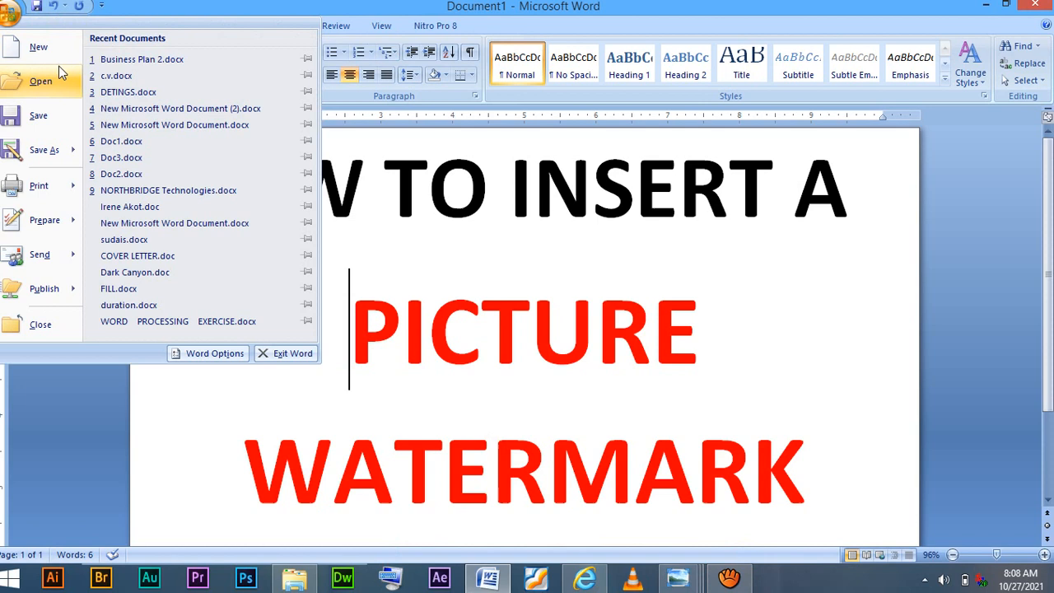
{"action": "left_click", "coordinate": [38, 46]}
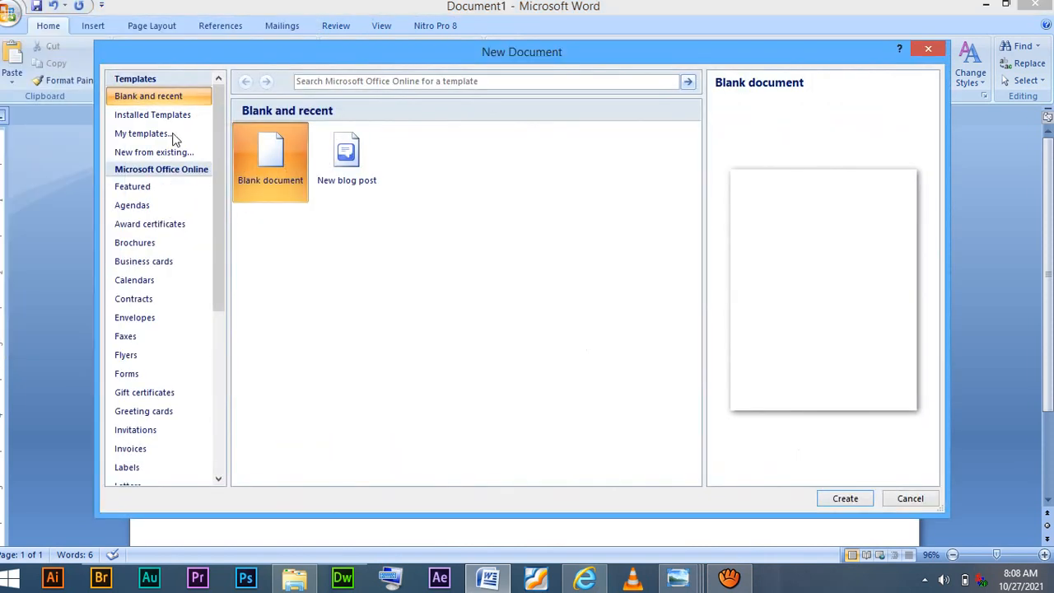
{"action": "left_click", "coordinate": [845, 498]}
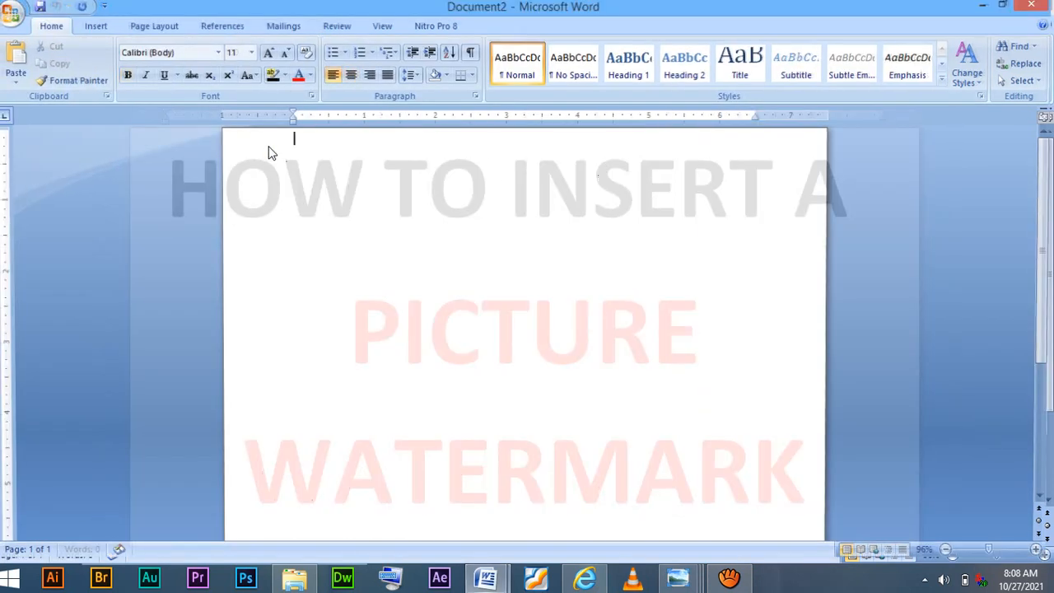
Step: Paste the copied title 'A PICTURE WATERMARK' onto the new page
{"action": "right_click", "coordinate": [293, 139]}
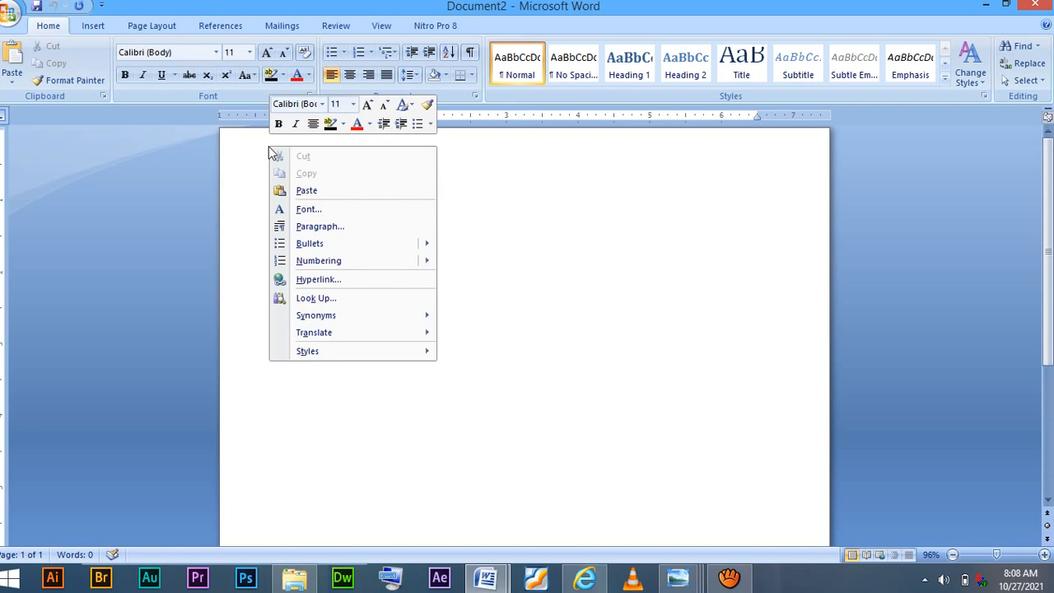
{"action": "mouse_move", "coordinate": [306, 191]}
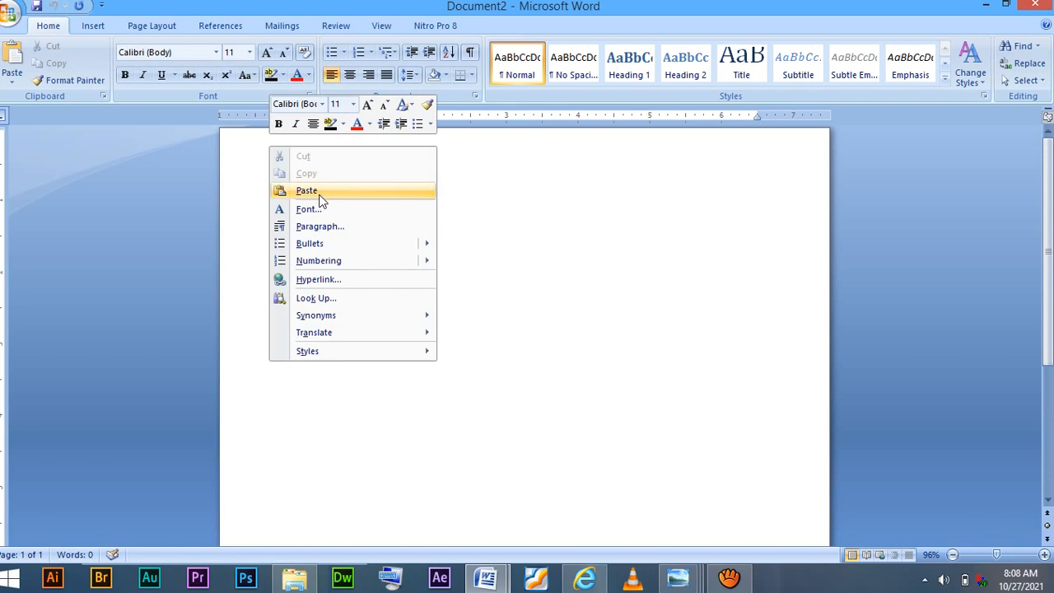
{"action": "left_click", "coordinate": [306, 191]}
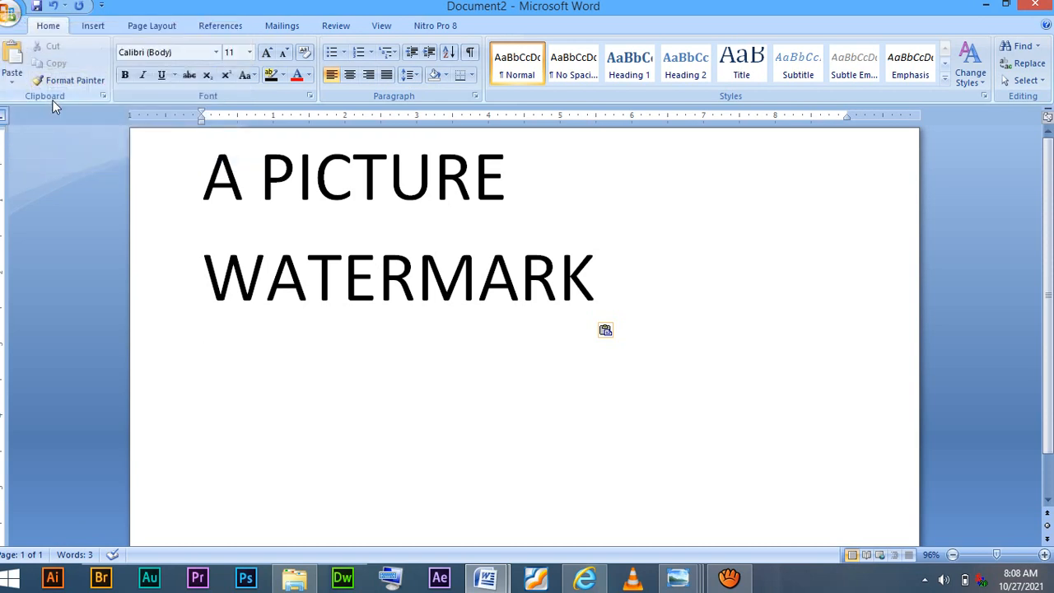
Step: Open Business Plan 2.docx from Recent Documents and scroll to the Executive Summary
{"action": "left_click", "coordinate": [13, 13]}
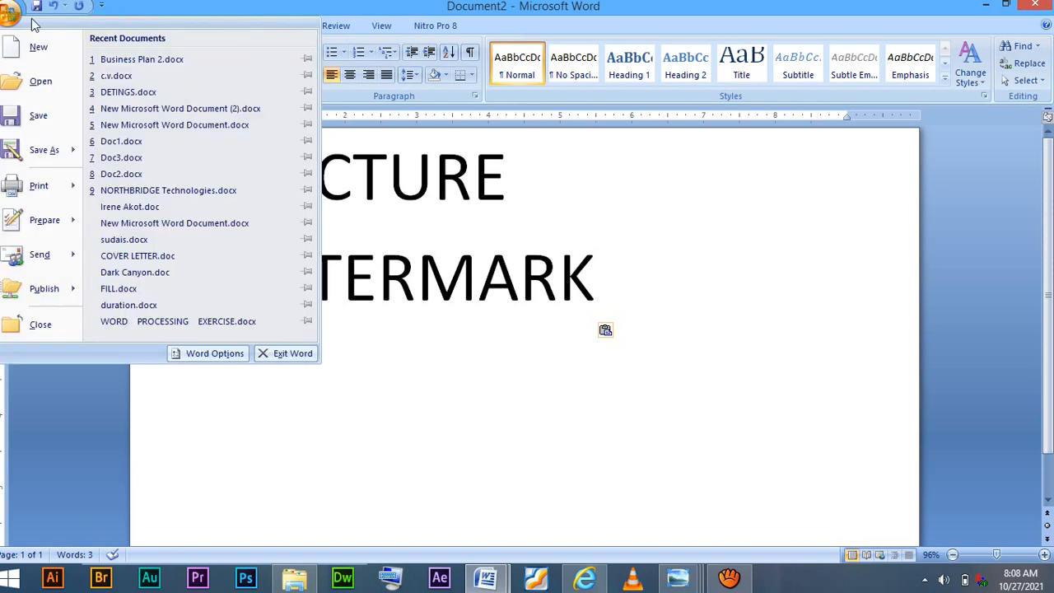
{"action": "mouse_move", "coordinate": [142, 60]}
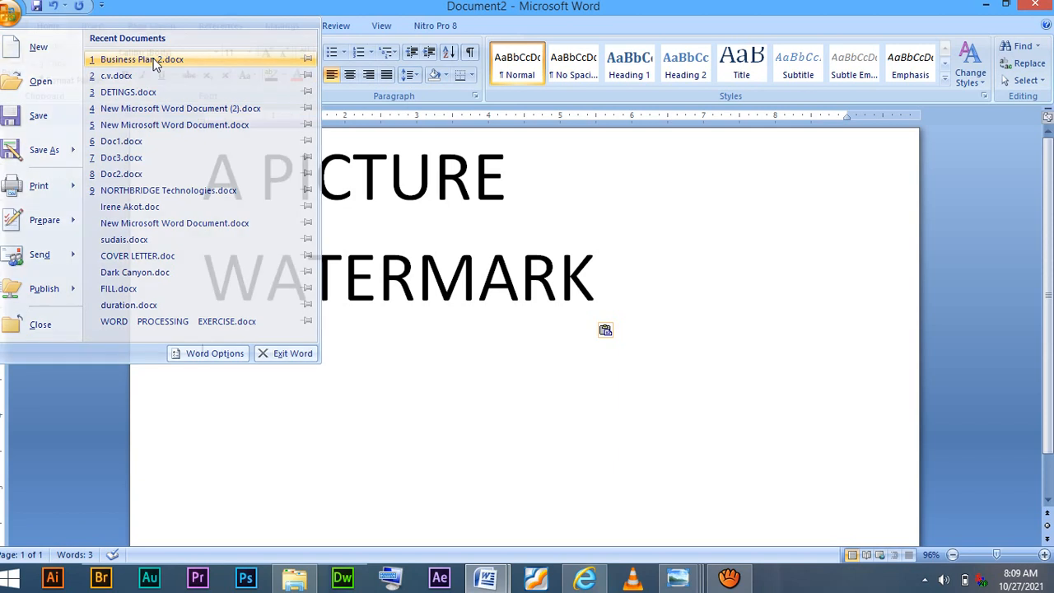
{"action": "left_click", "coordinate": [142, 59]}
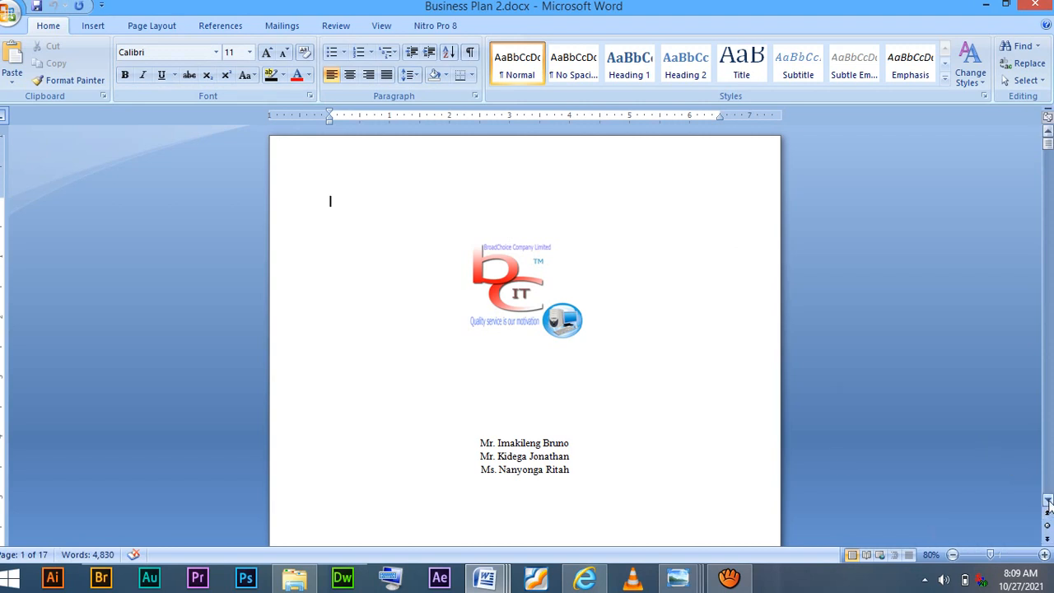
{"action": "scroll", "scroll_direction": "down", "scroll_amount": 3}
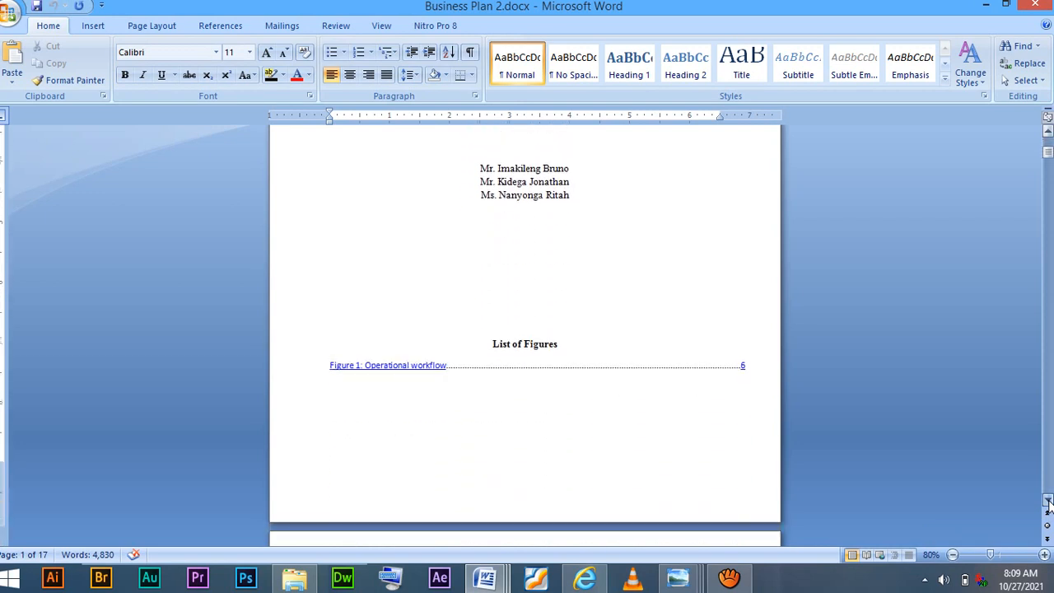
{"action": "scroll", "scroll_direction": "down", "scroll_amount": 3}
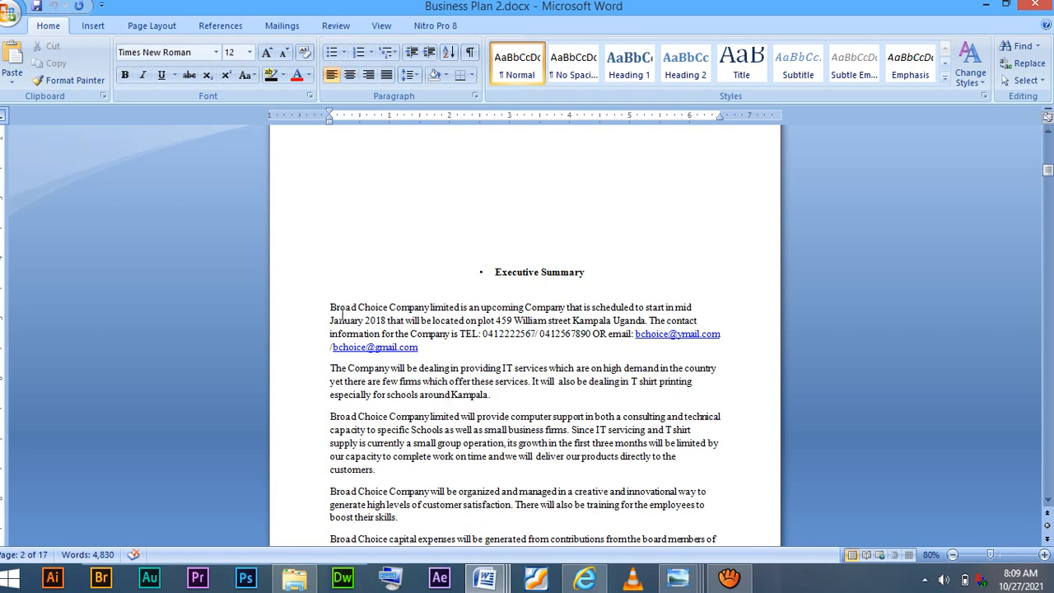
Step: Select and copy the Executive Summary paragraphs, then close the document
{"action": "left_click_drag", "start_coordinate": [330, 308], "coordinate": [610, 490]}
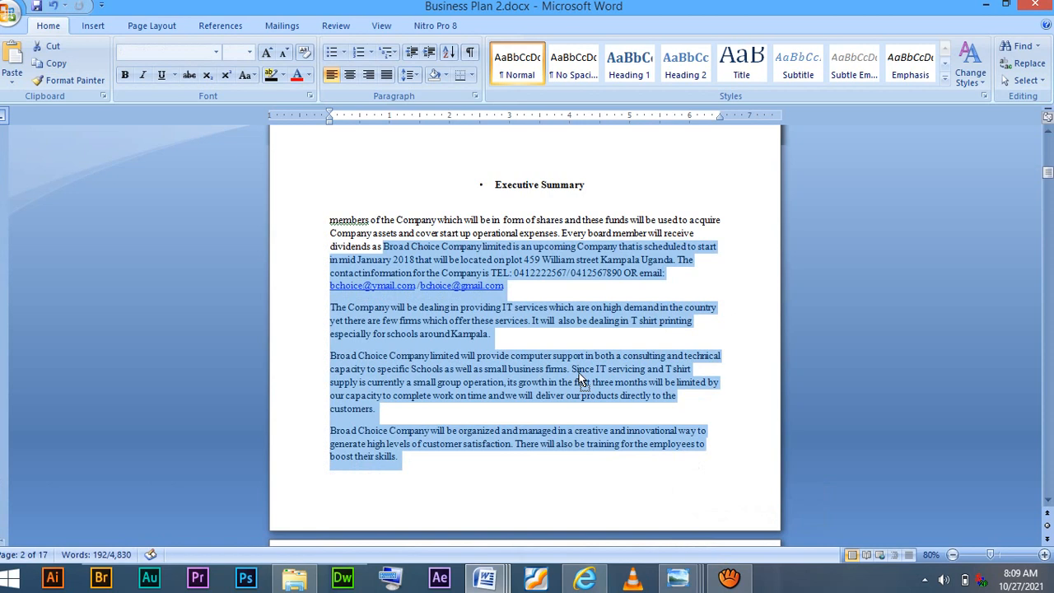
{"action": "right_click", "coordinate": [579, 380]}
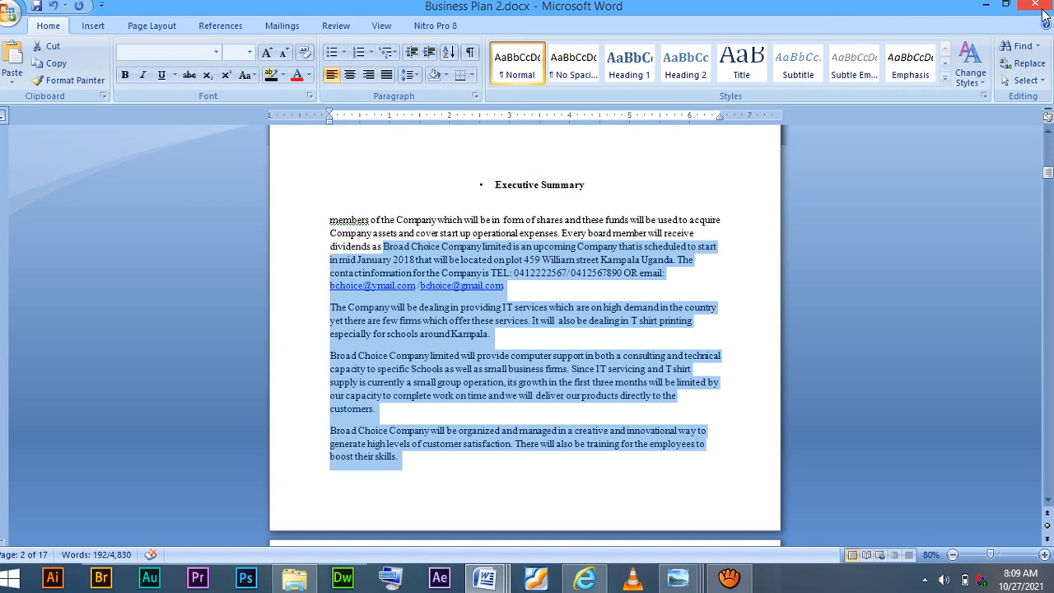
{"action": "left_click", "coordinate": [1034, 7]}
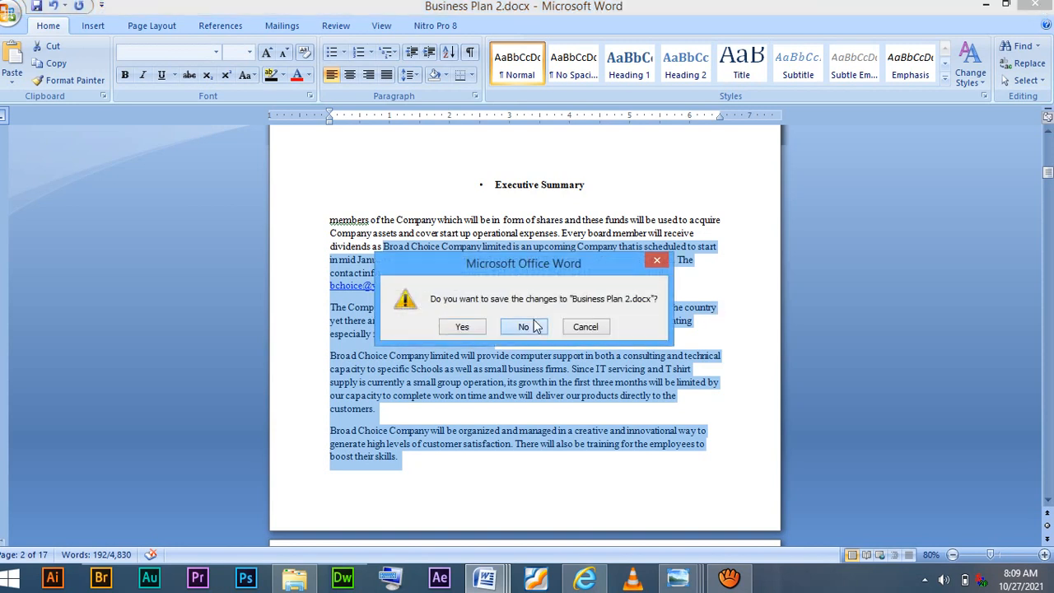
Step: Discard the business plan's changes and paste the Broad Choice Company paragraphs below the title
{"action": "left_click", "coordinate": [523, 326]}
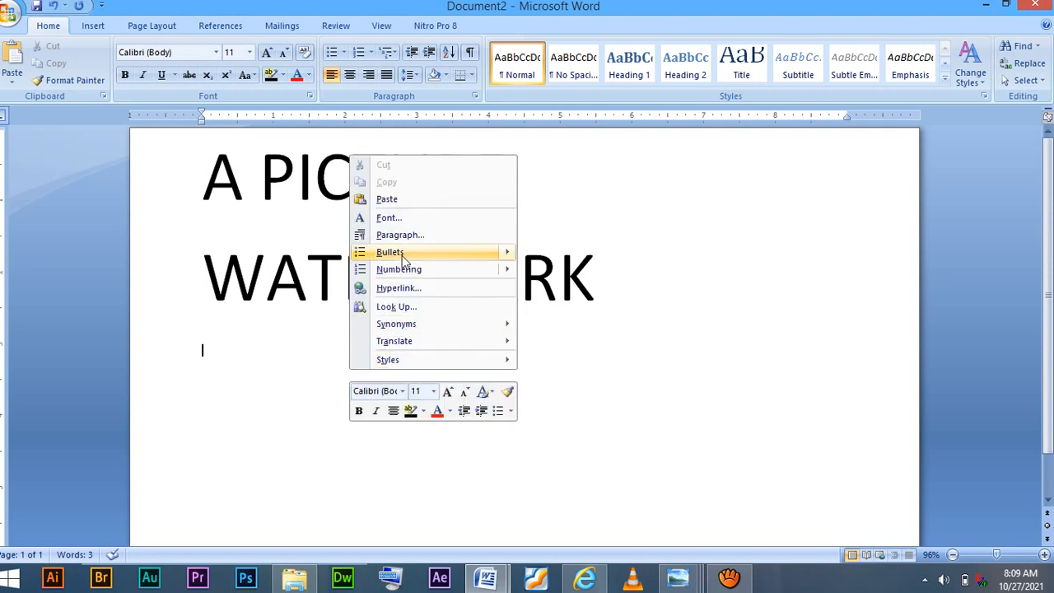
{"action": "left_click", "coordinate": [387, 198]}
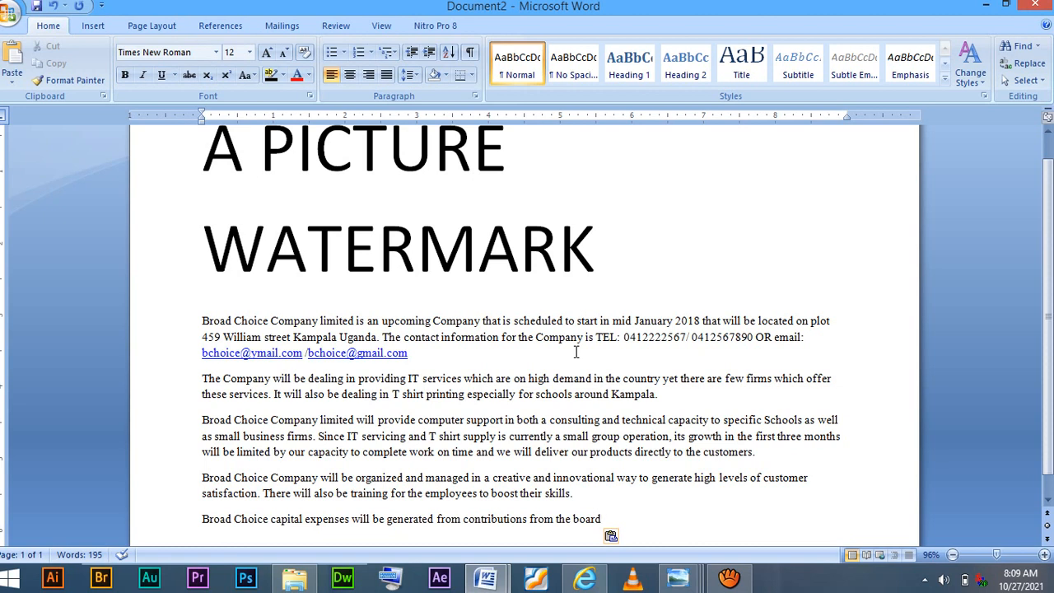
{"action": "mouse_move", "coordinate": [429, 227]}
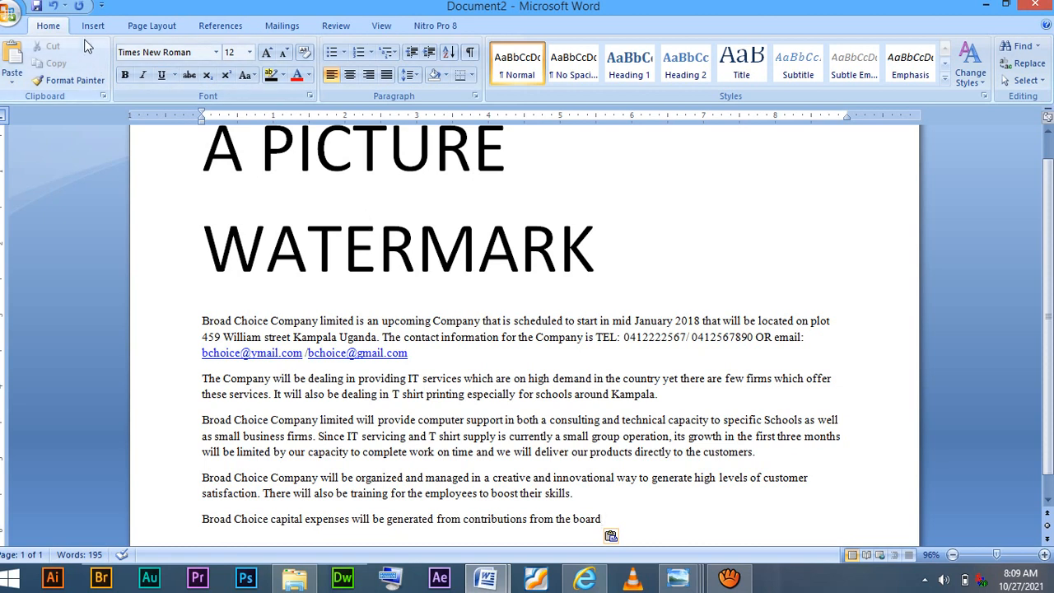
{"action": "left_click", "coordinate": [93, 27]}
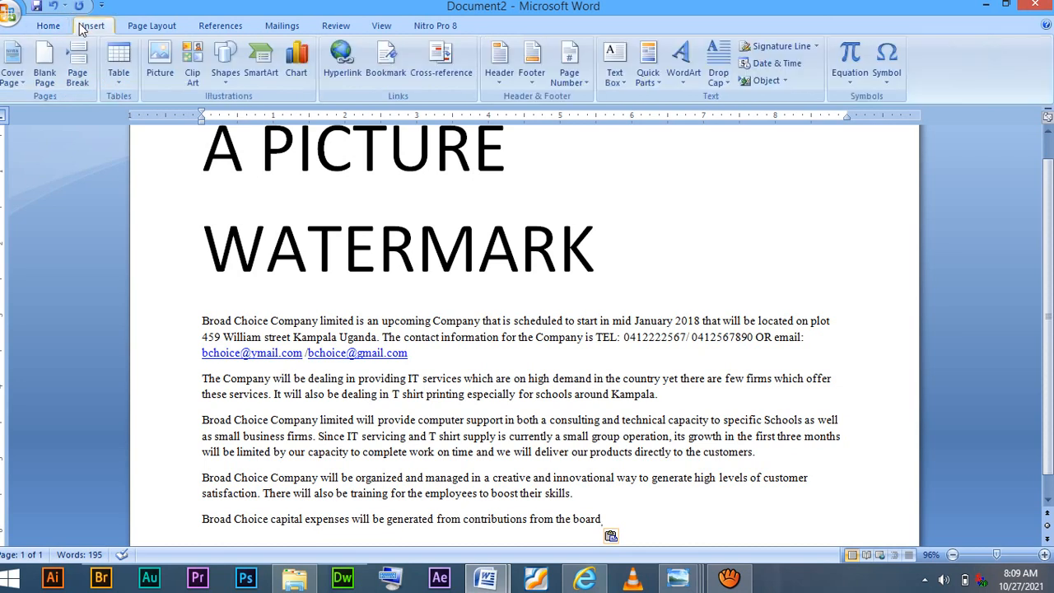
{"action": "mouse_move", "coordinate": [118, 62]}
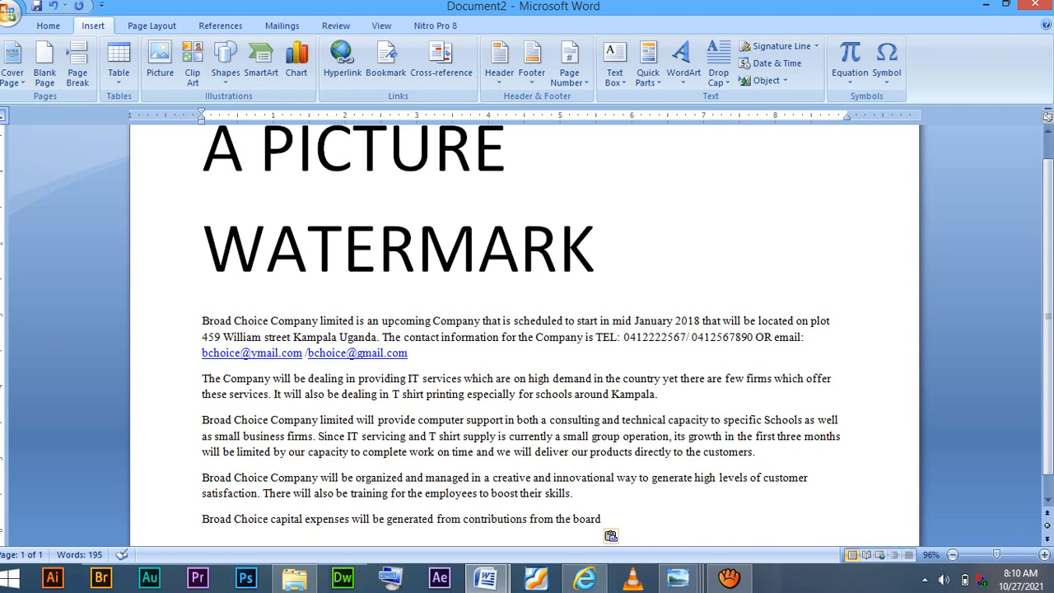
{"action": "mouse_move", "coordinate": [243, 121]}
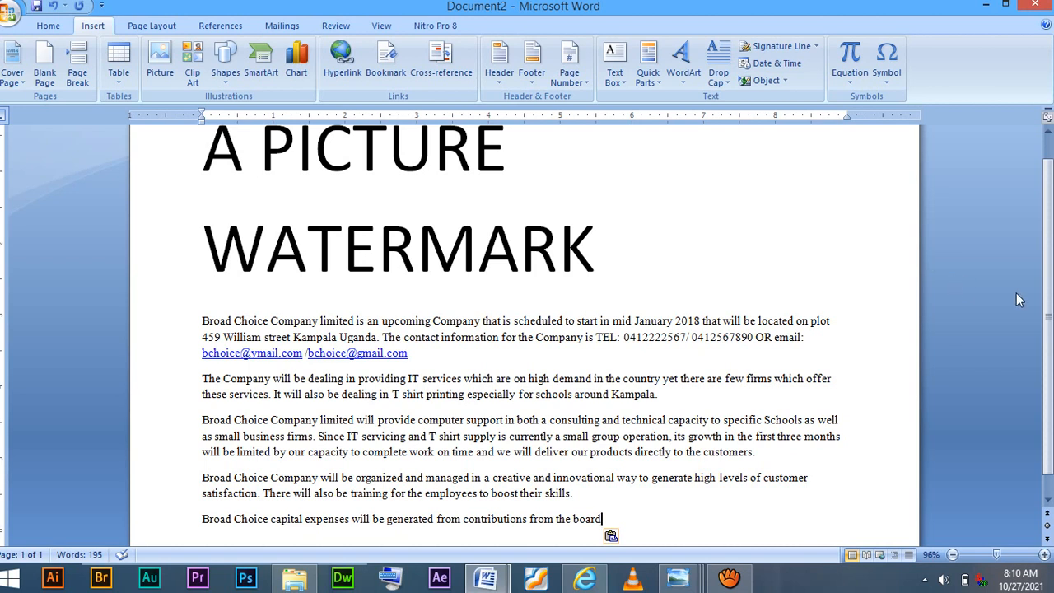
{"action": "mouse_move", "coordinate": [1041, 426]}
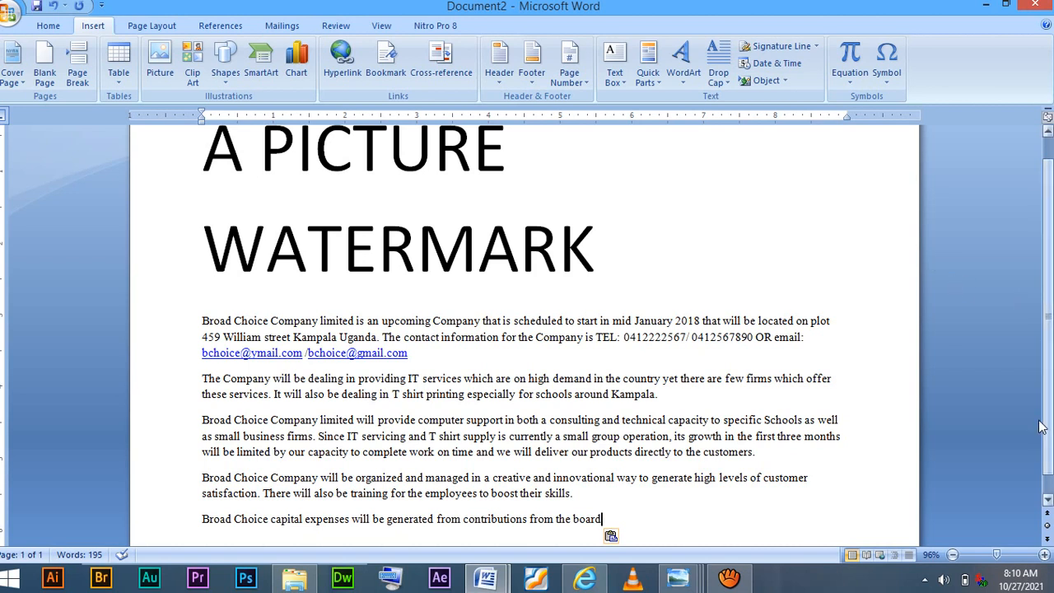
{"action": "mouse_move", "coordinate": [1011, 435]}
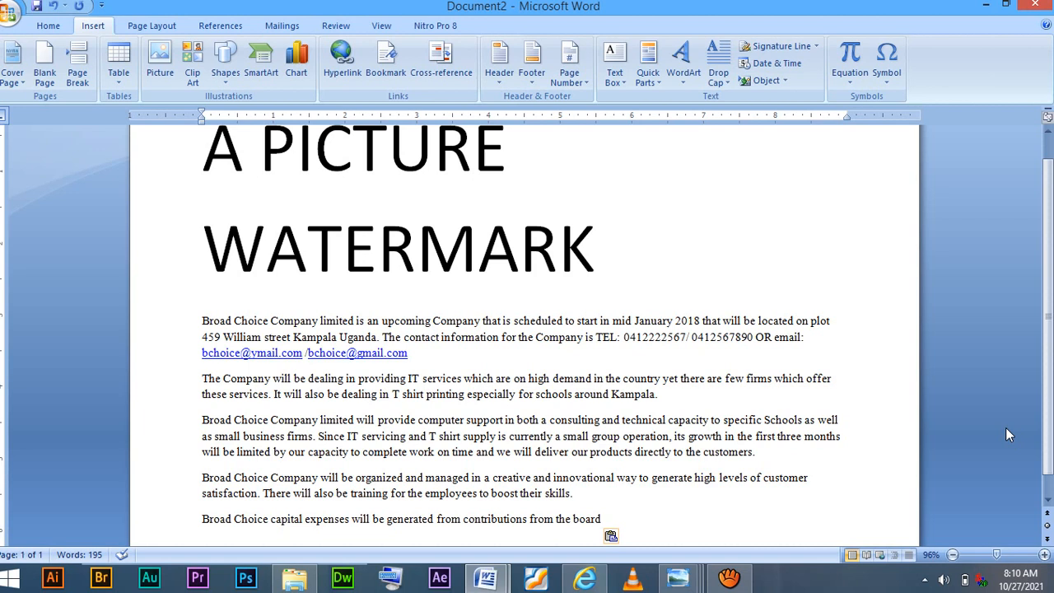
{"action": "mouse_move", "coordinate": [896, 352]}
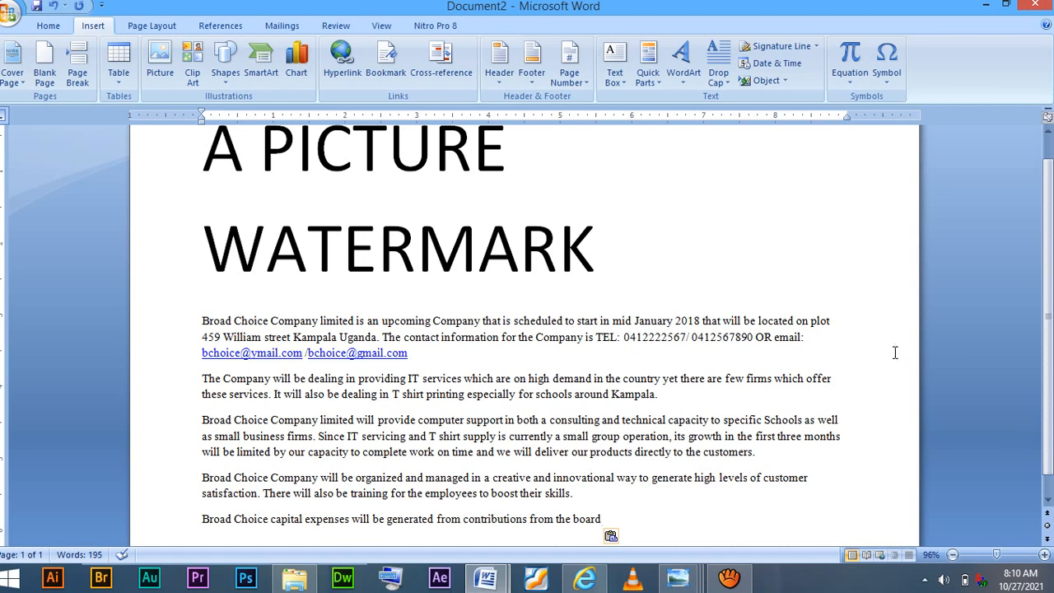
{"action": "mouse_move", "coordinate": [445, 193]}
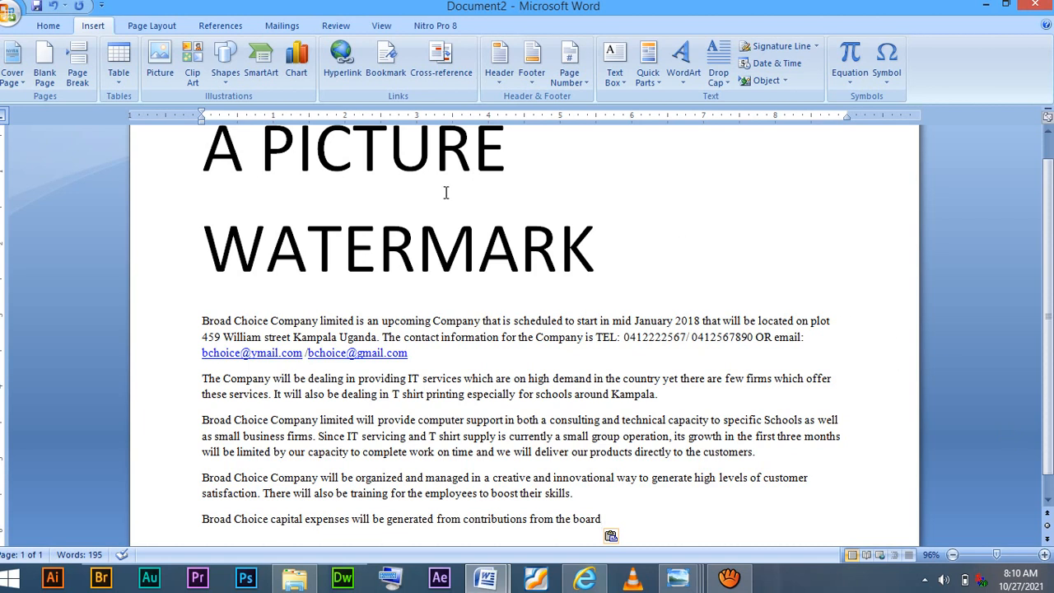
{"action": "mouse_move", "coordinate": [98, 85]}
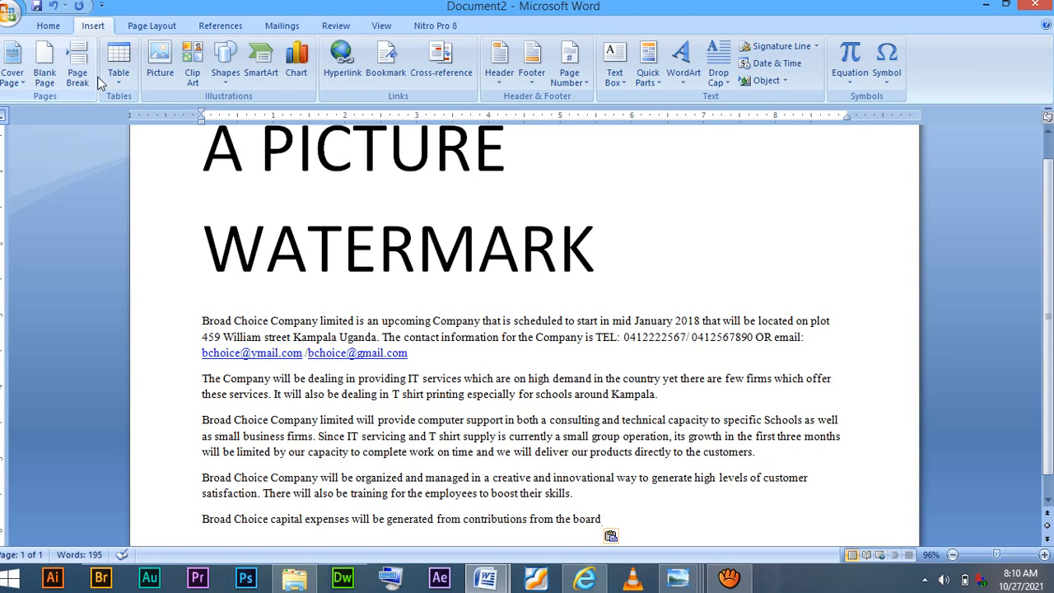
{"action": "mouse_move", "coordinate": [152, 26]}
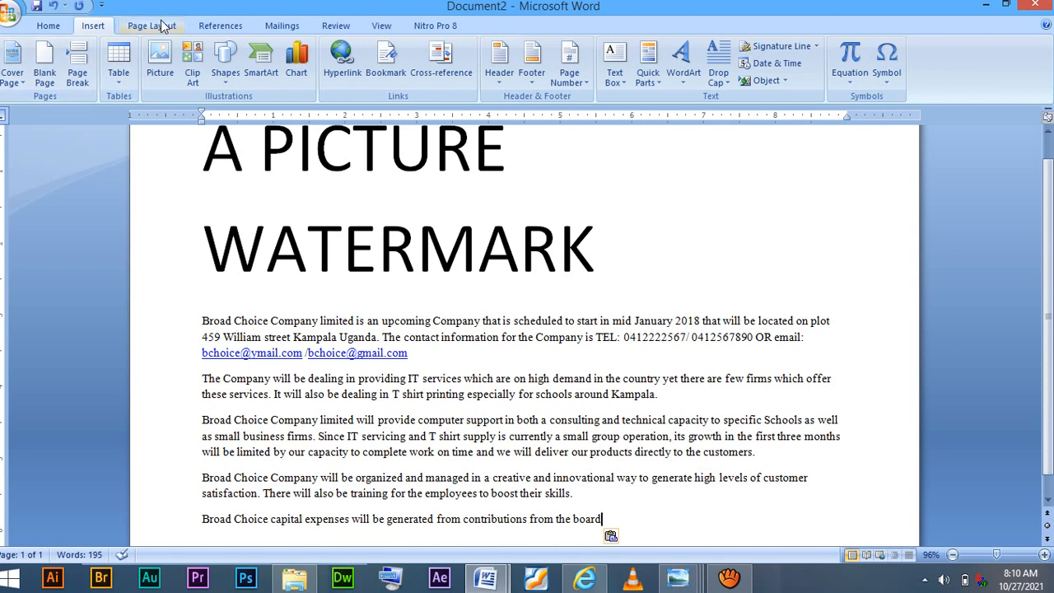
Step: Show the Watermark gallery from the Page Layout ribbon's Page Background group
{"action": "left_click", "coordinate": [151, 26]}
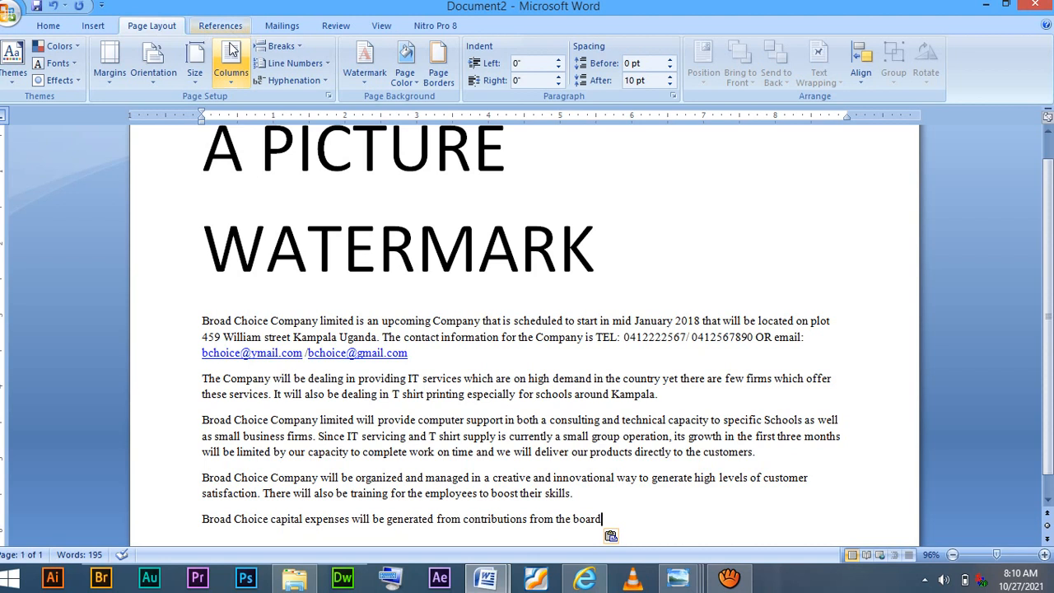
{"action": "mouse_move", "coordinate": [364, 63]}
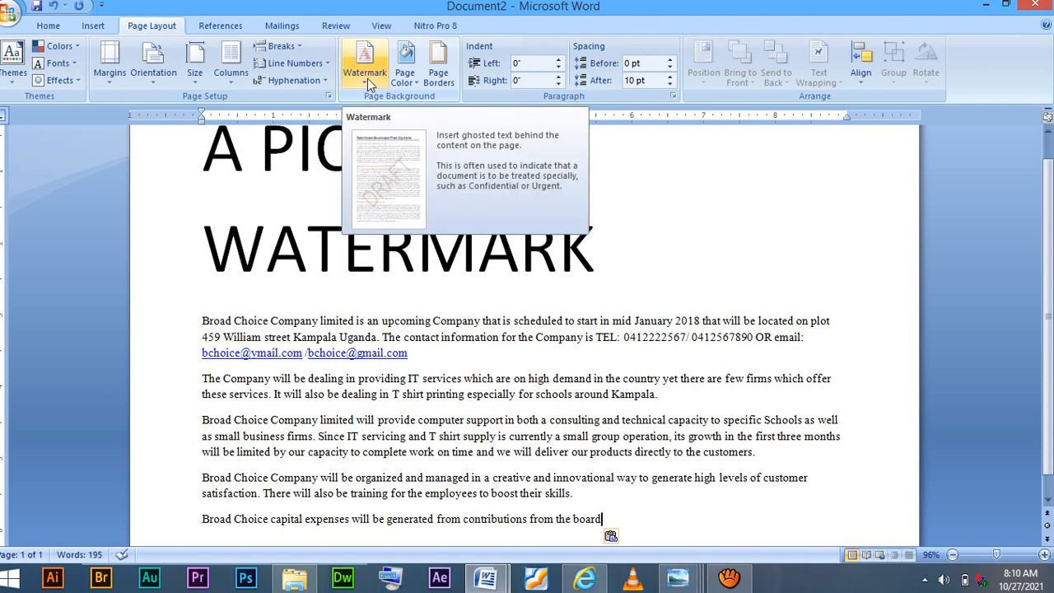
{"action": "left_click", "coordinate": [366, 66]}
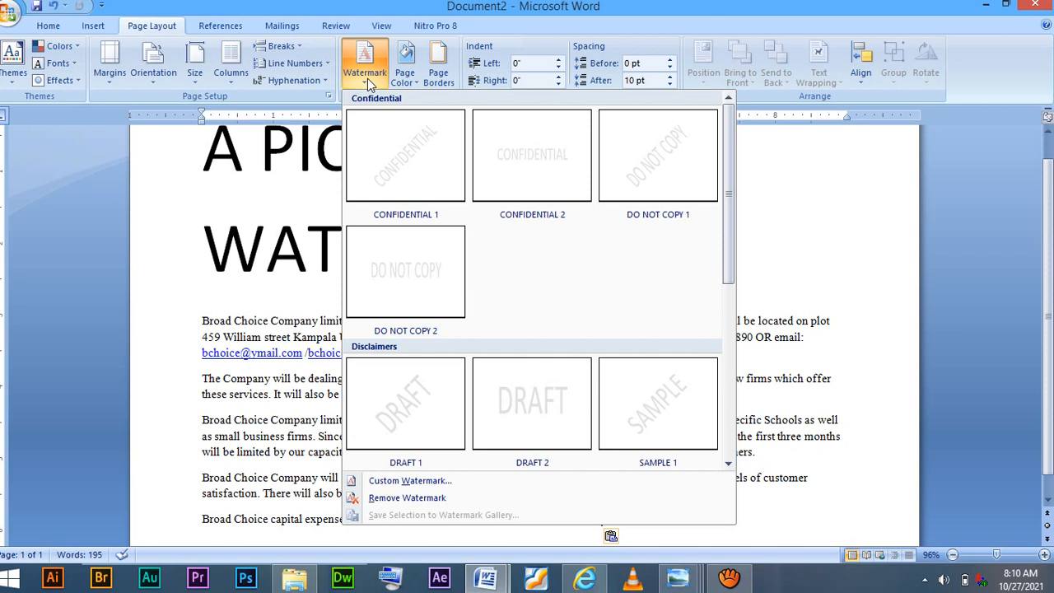
{"action": "mouse_move", "coordinate": [405, 154]}
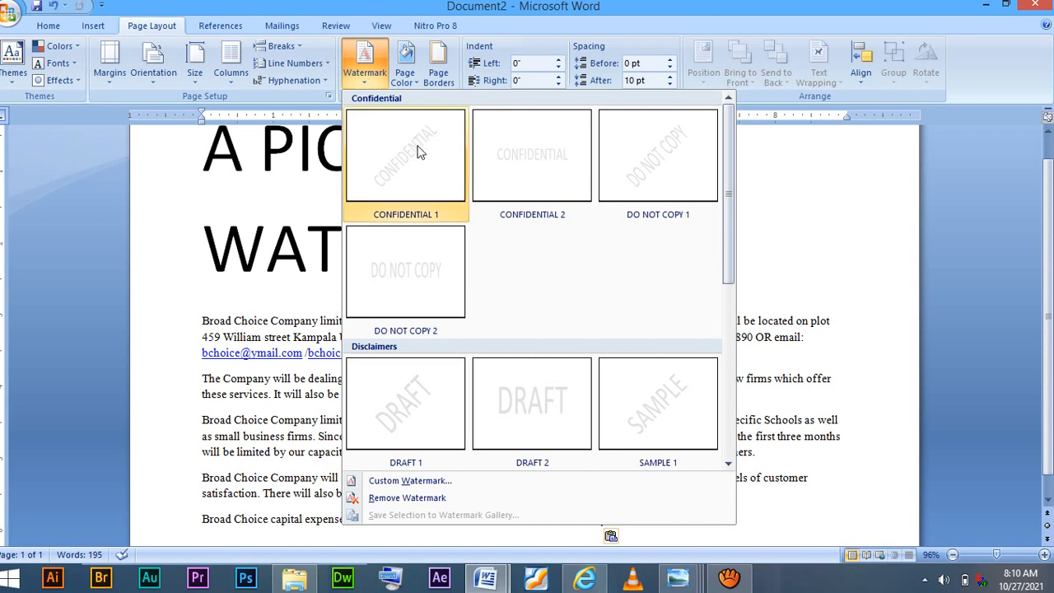
{"action": "mouse_move", "coordinate": [464, 155]}
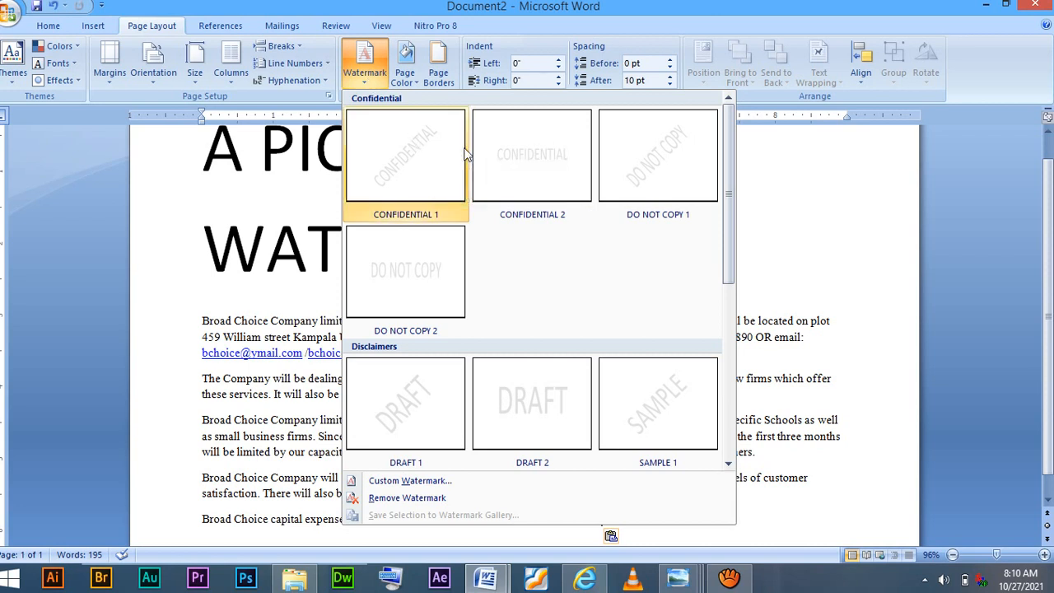
{"action": "mouse_move", "coordinate": [466, 183]}
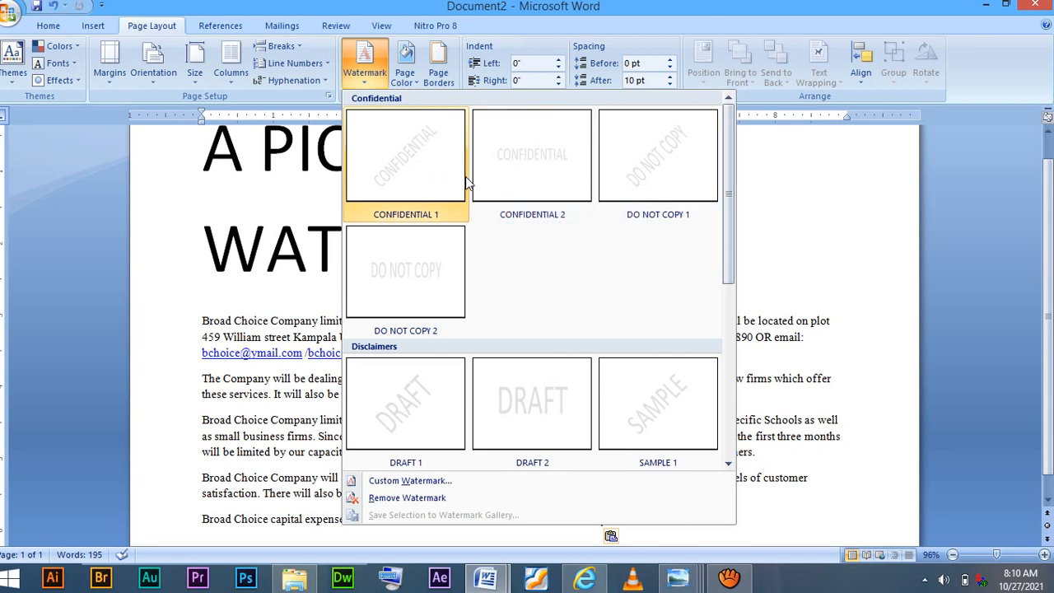
{"action": "mouse_move", "coordinate": [448, 255]}
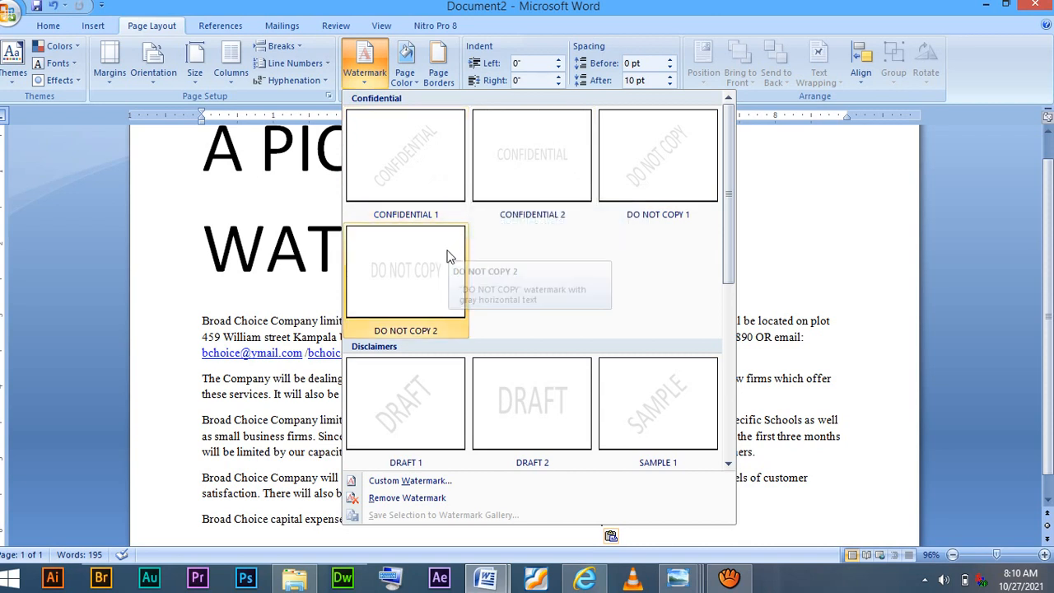
{"action": "mouse_move", "coordinate": [487, 315]}
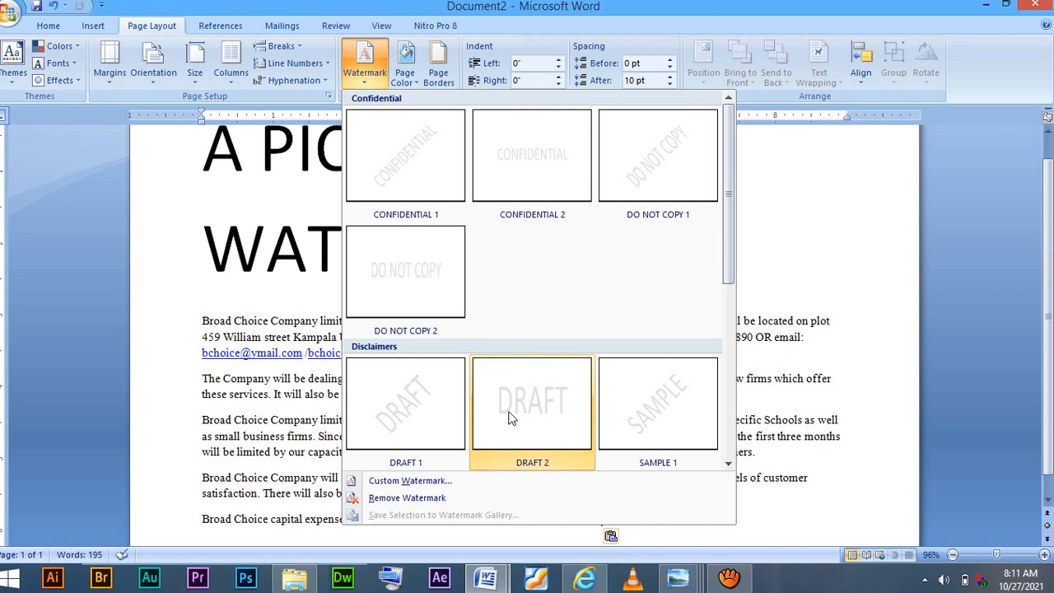
{"action": "mouse_move", "coordinate": [494, 463]}
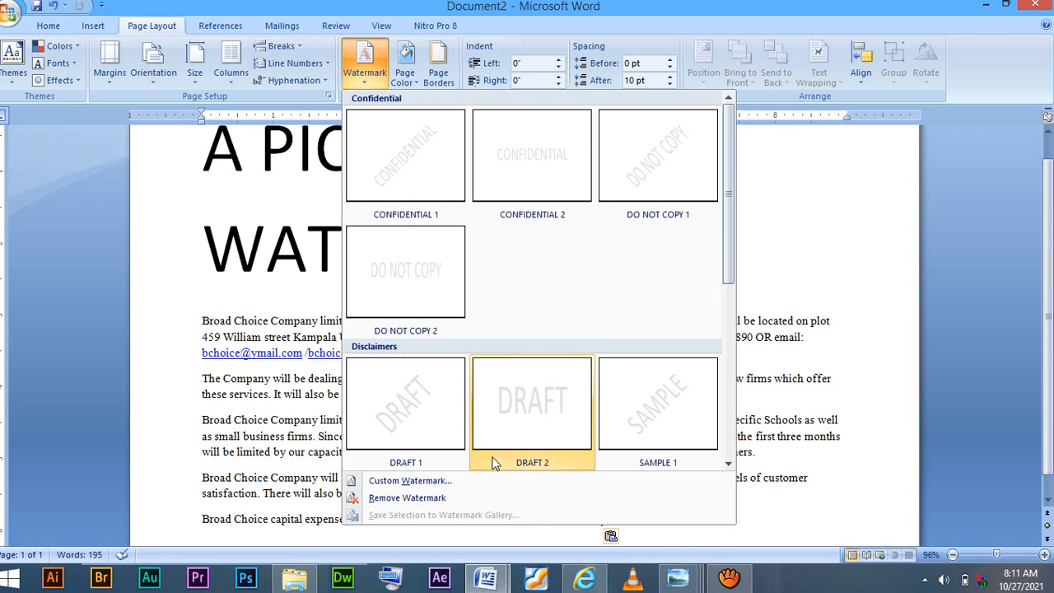
{"action": "mouse_move", "coordinate": [458, 485]}
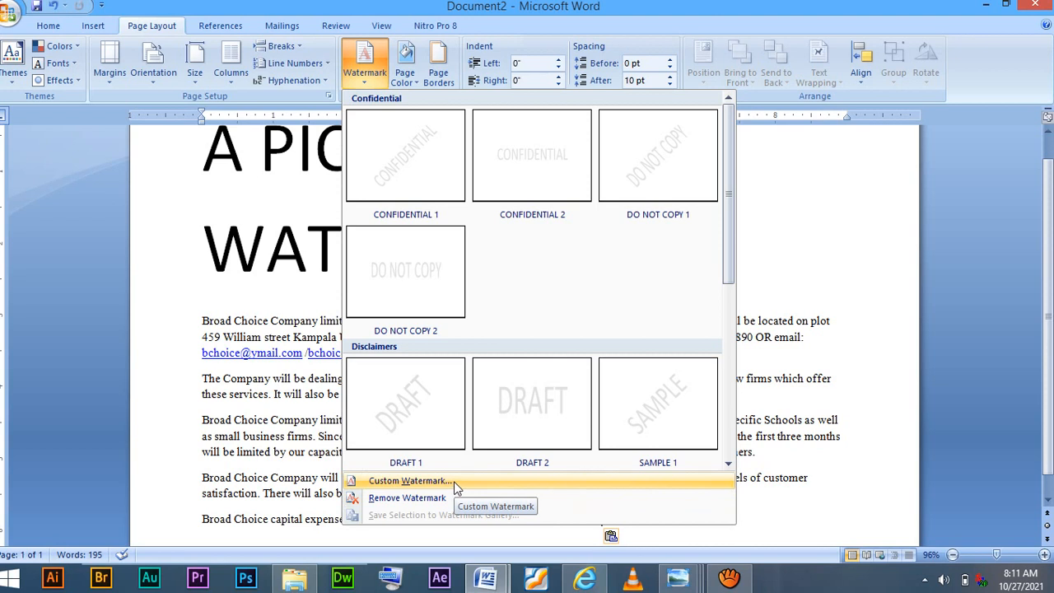
Step: In Custom Watermark, choose Picture watermark and go to Select Picture
{"action": "left_click", "coordinate": [409, 481]}
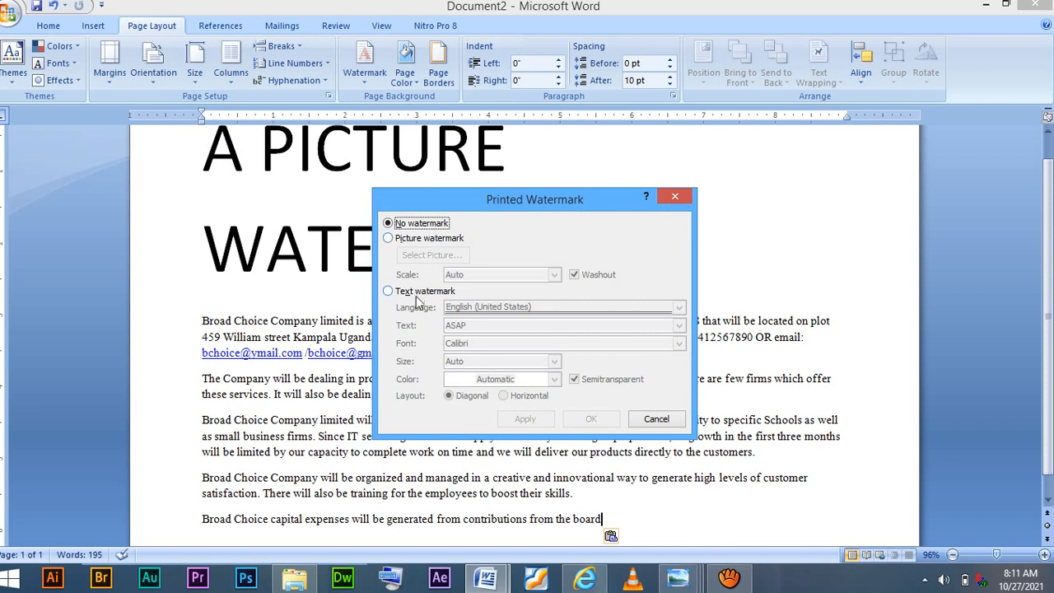
{"action": "left_click", "coordinate": [388, 290]}
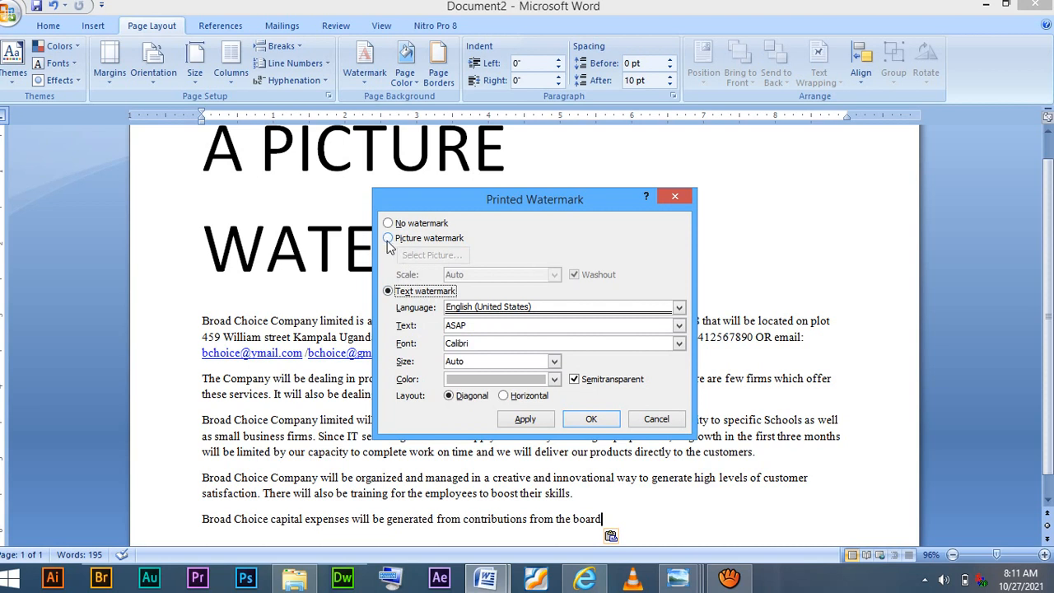
{"action": "left_click", "coordinate": [389, 237]}
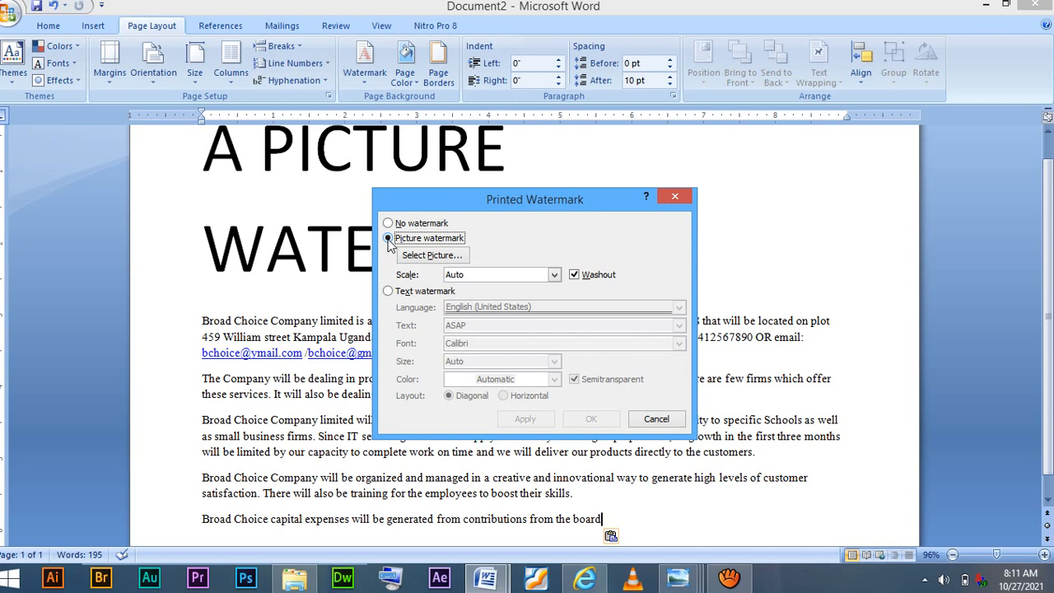
{"action": "mouse_move", "coordinate": [389, 293]}
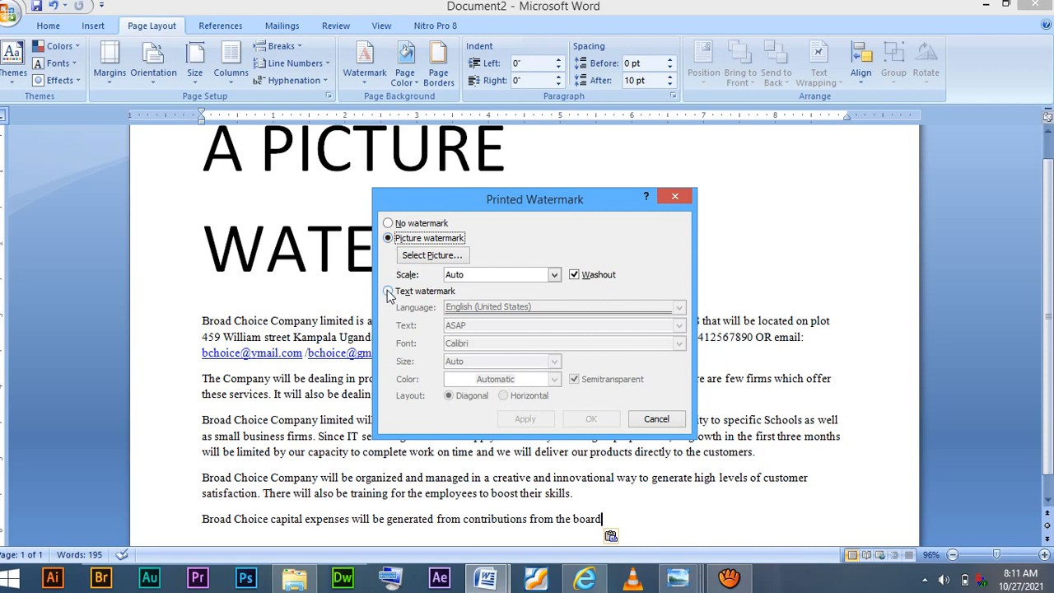
{"action": "left_click", "coordinate": [389, 290]}
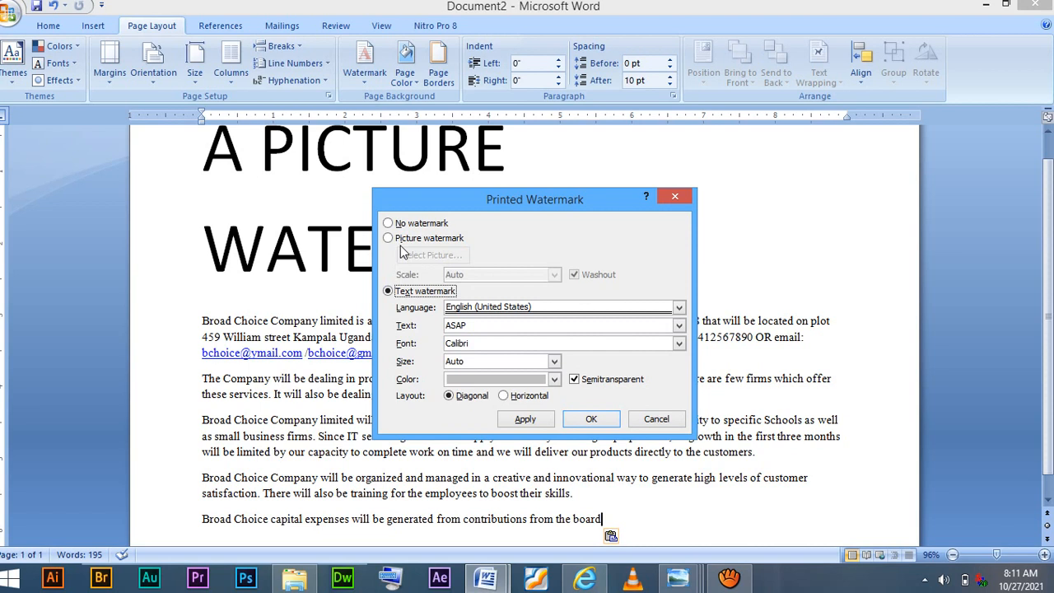
{"action": "left_click", "coordinate": [388, 238]}
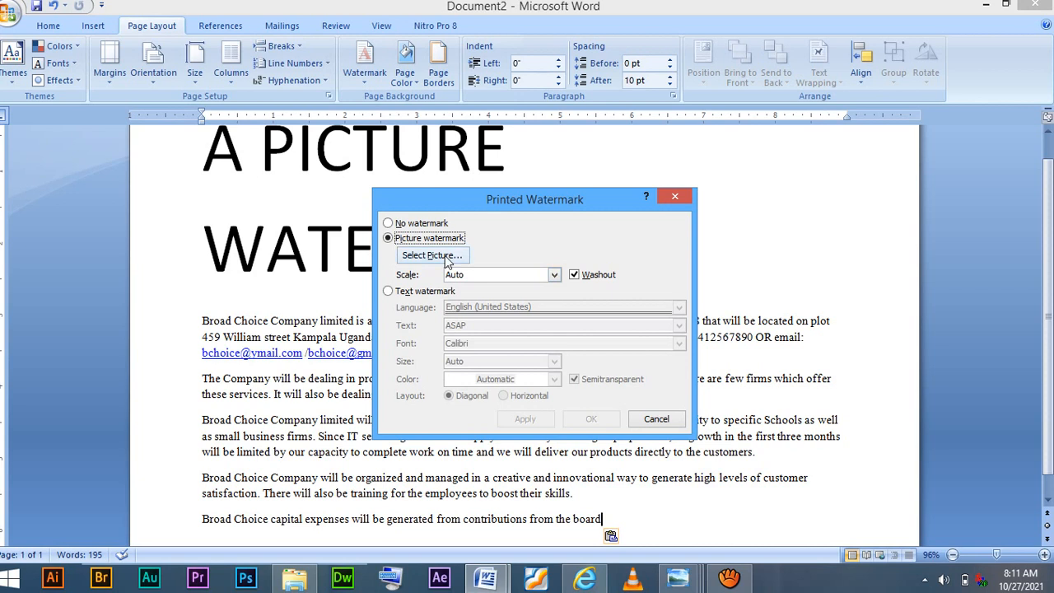
{"action": "left_click", "coordinate": [431, 255]}
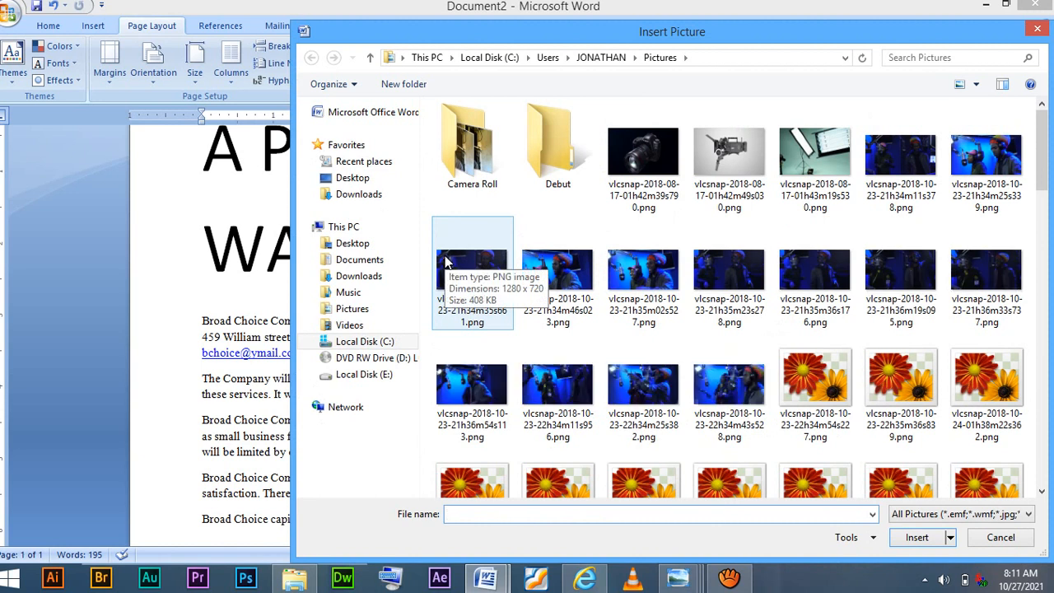
Step: Browse from Pictures and Camera Roll back out to the Desktop folder
{"action": "scroll", "scroll_direction": "down", "scroll_amount": 3}
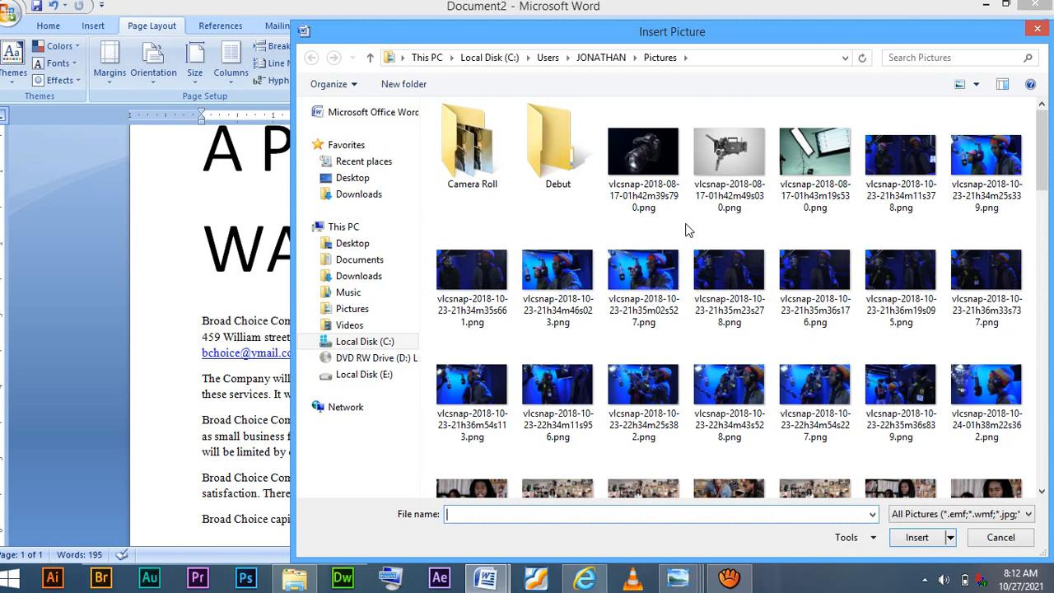
{"action": "left_click", "coordinate": [728, 276]}
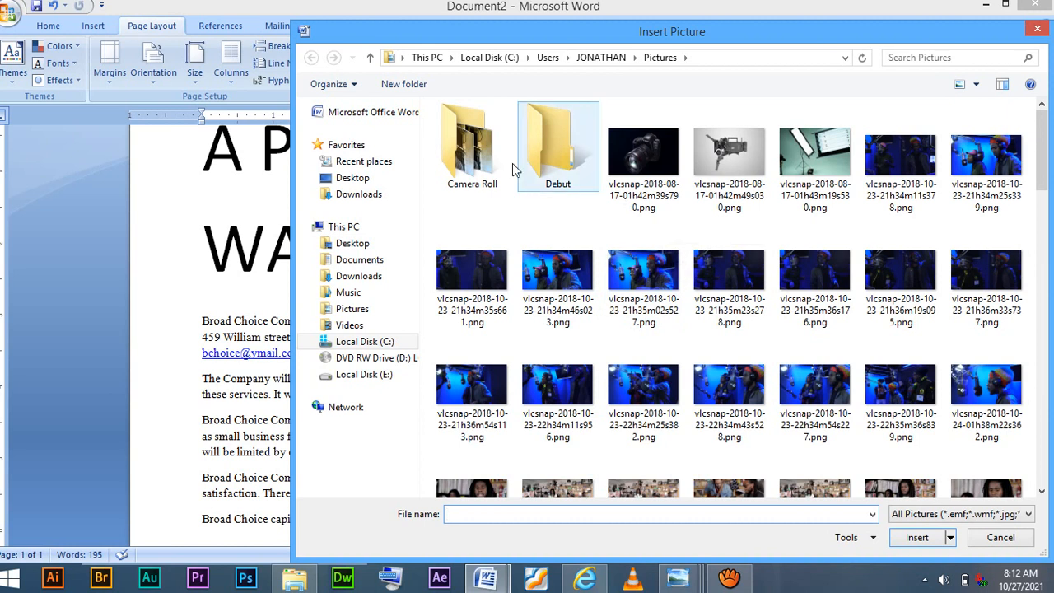
{"action": "double_click", "coordinate": [471, 145]}
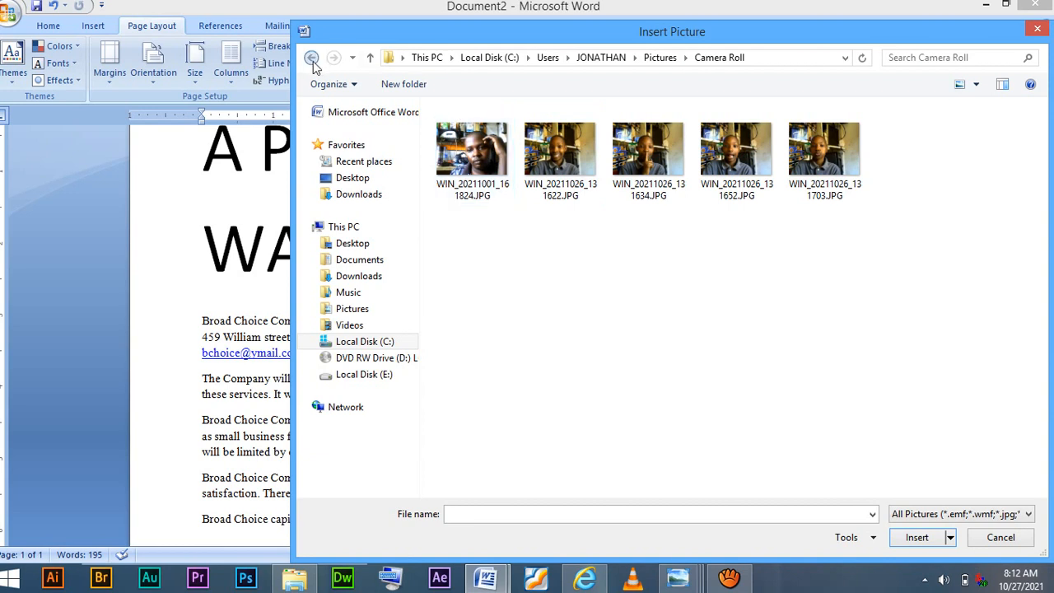
{"action": "left_click", "coordinate": [311, 56]}
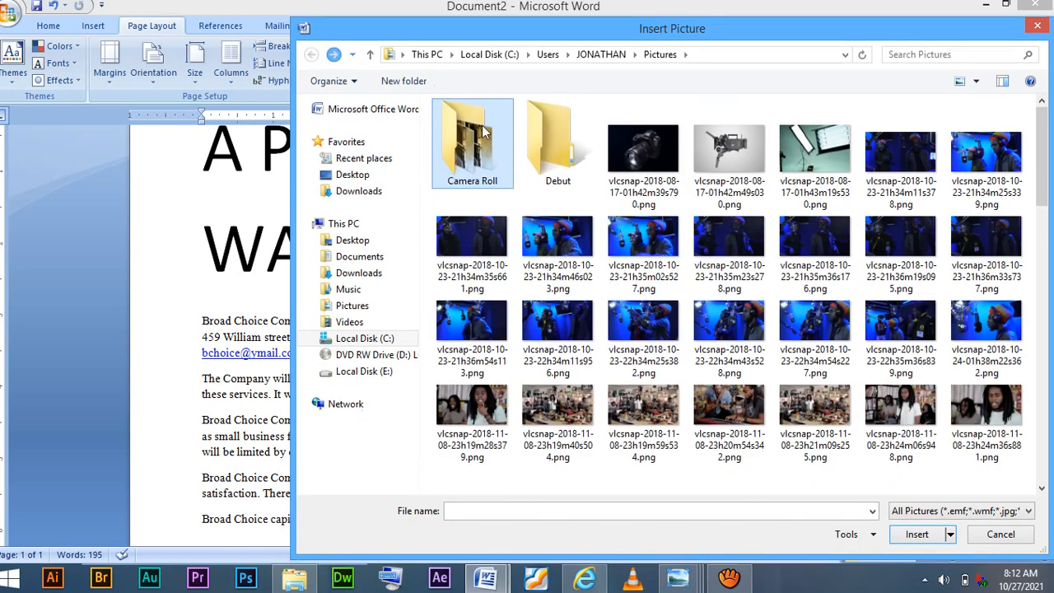
{"action": "left_click", "coordinate": [642, 151]}
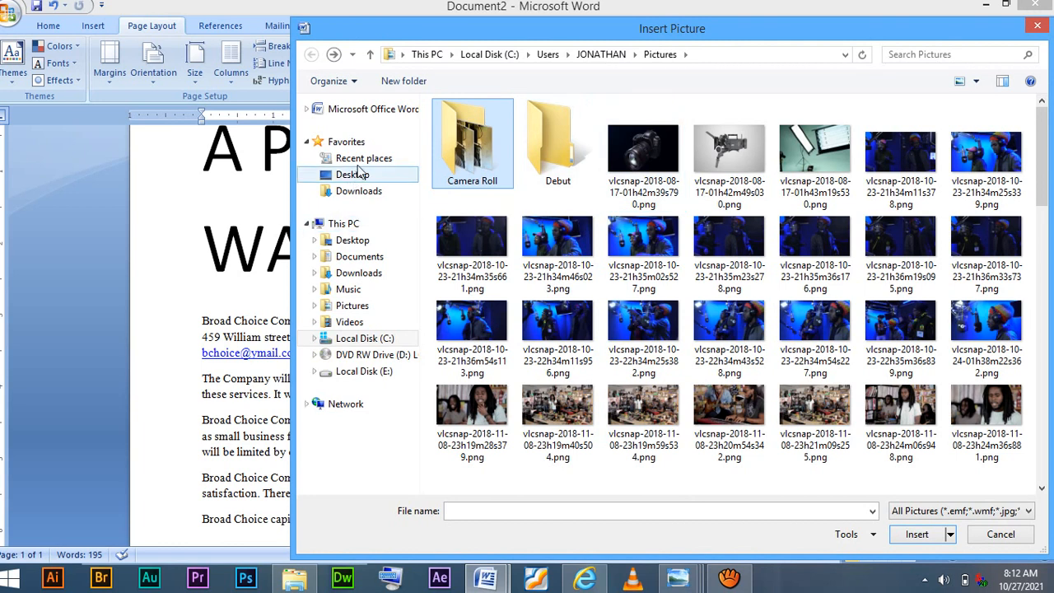
{"action": "left_click", "coordinate": [353, 175]}
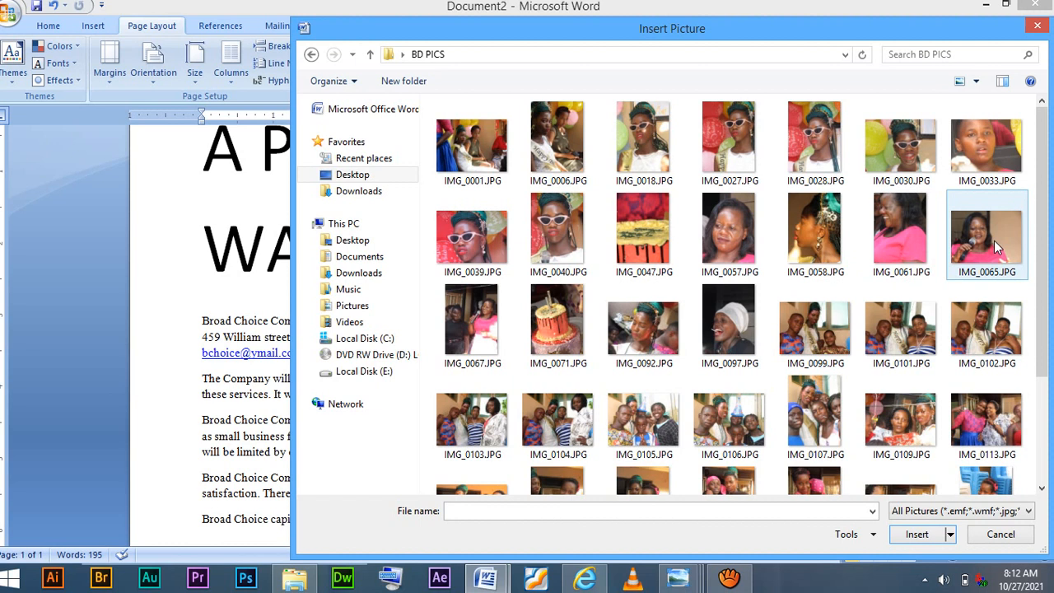
Step: Select IMG_0065.JPG in BD PICS and insert it as the watermark image
{"action": "left_click", "coordinate": [985, 233]}
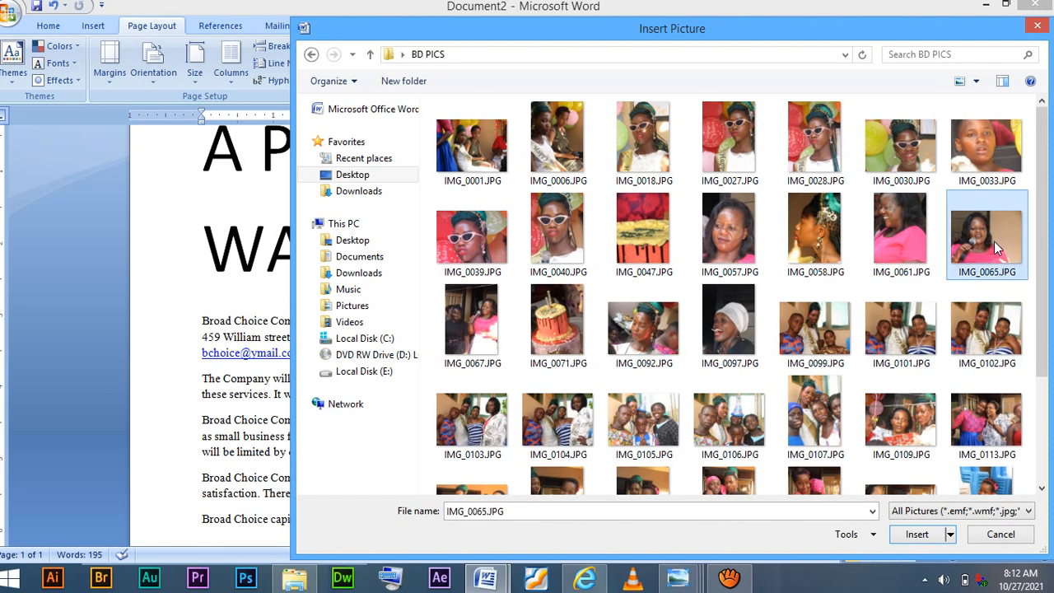
{"action": "mouse_move", "coordinate": [931, 527]}
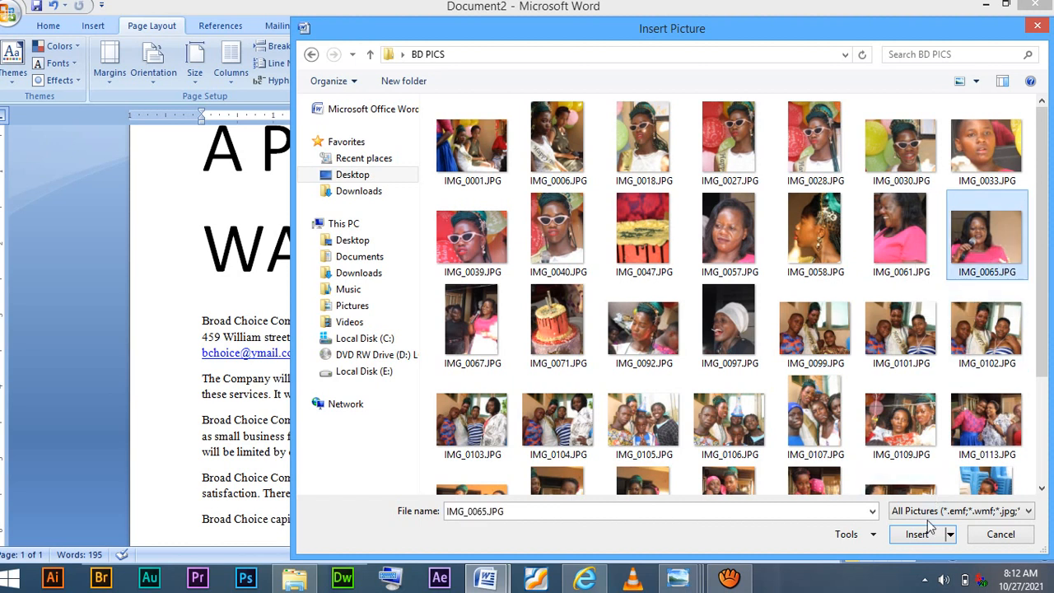
{"action": "left_click", "coordinate": [916, 534]}
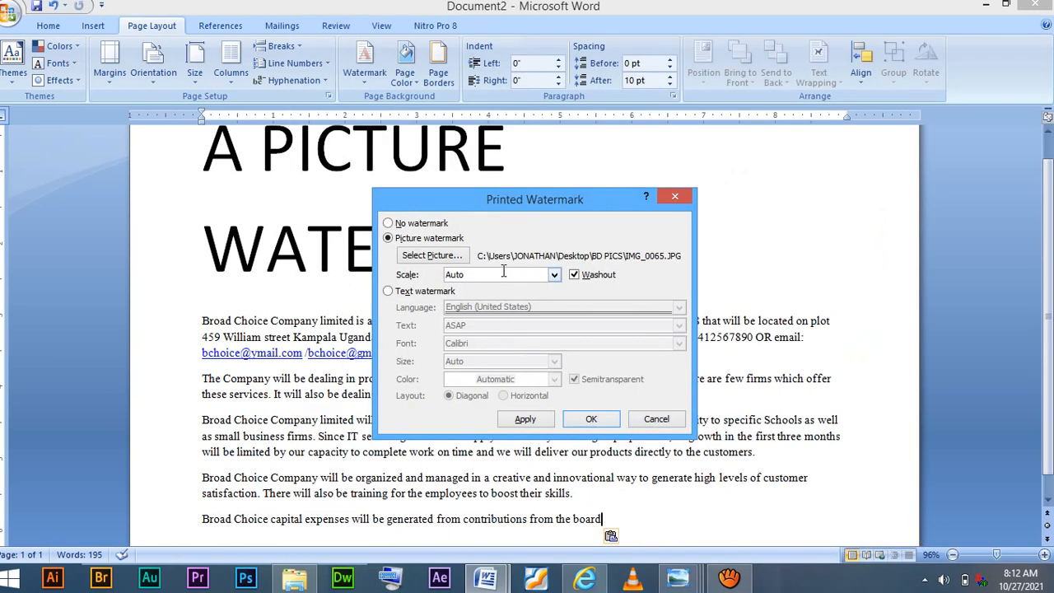
{"action": "mouse_move", "coordinate": [556, 262]}
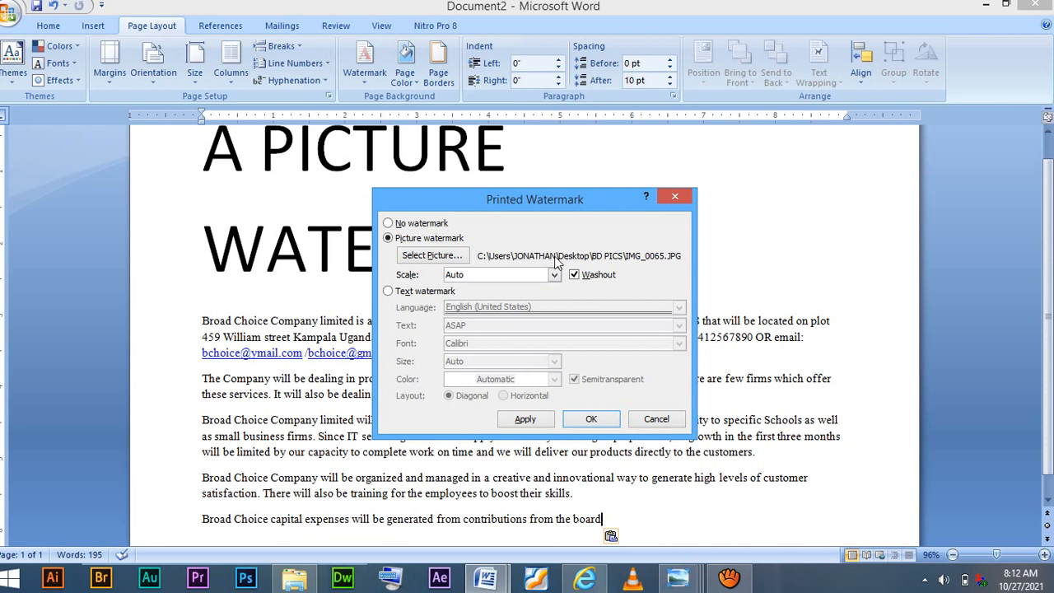
{"action": "mouse_move", "coordinate": [596, 412]}
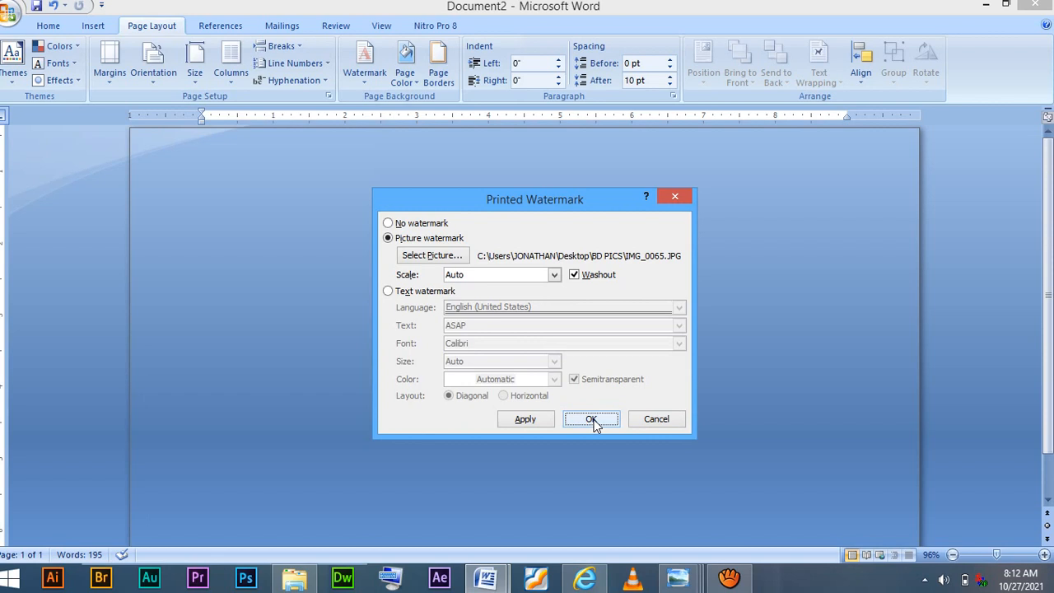
Step: Confirm the Printed Watermark dialog with Washout and Auto scale to apply IMG_0065.JPG
{"action": "left_click", "coordinate": [591, 419]}
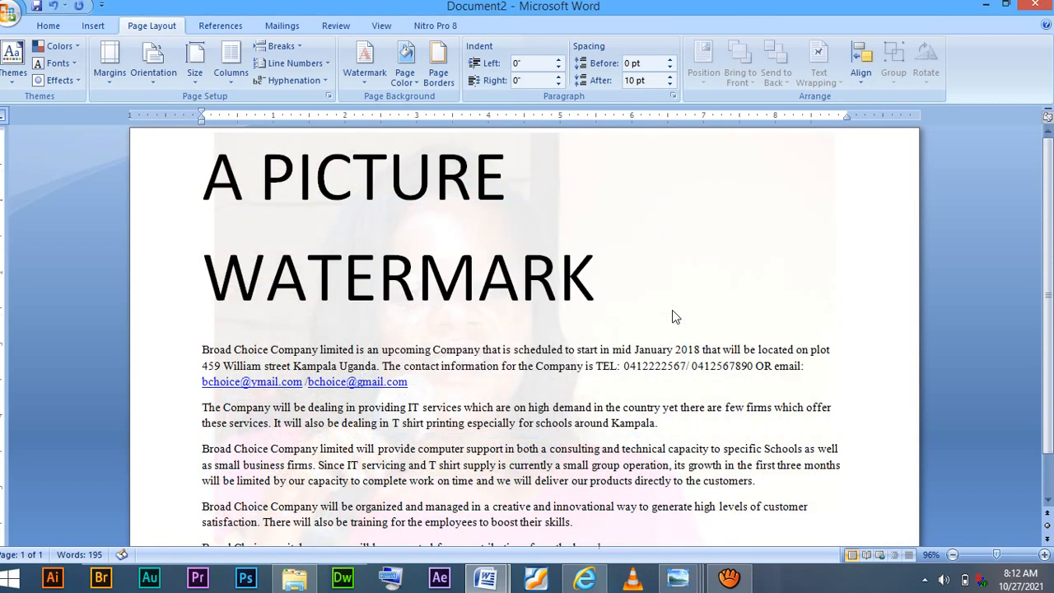
{"action": "mouse_move", "coordinate": [650, 356]}
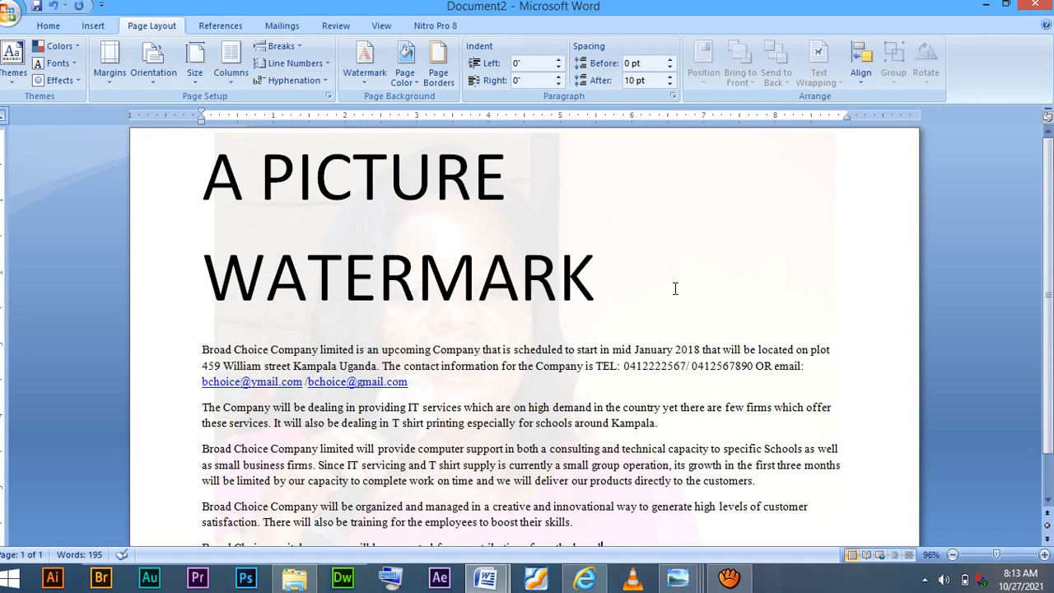
{"action": "mouse_move", "coordinate": [547, 275]}
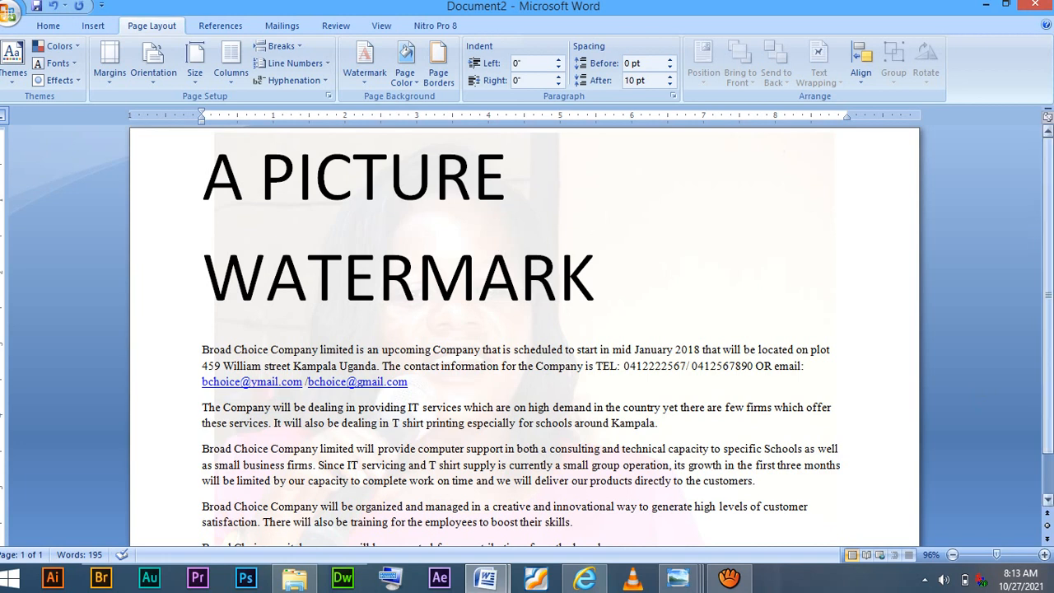
{"action": "scroll", "scroll_direction": "down", "scroll_amount": 3}
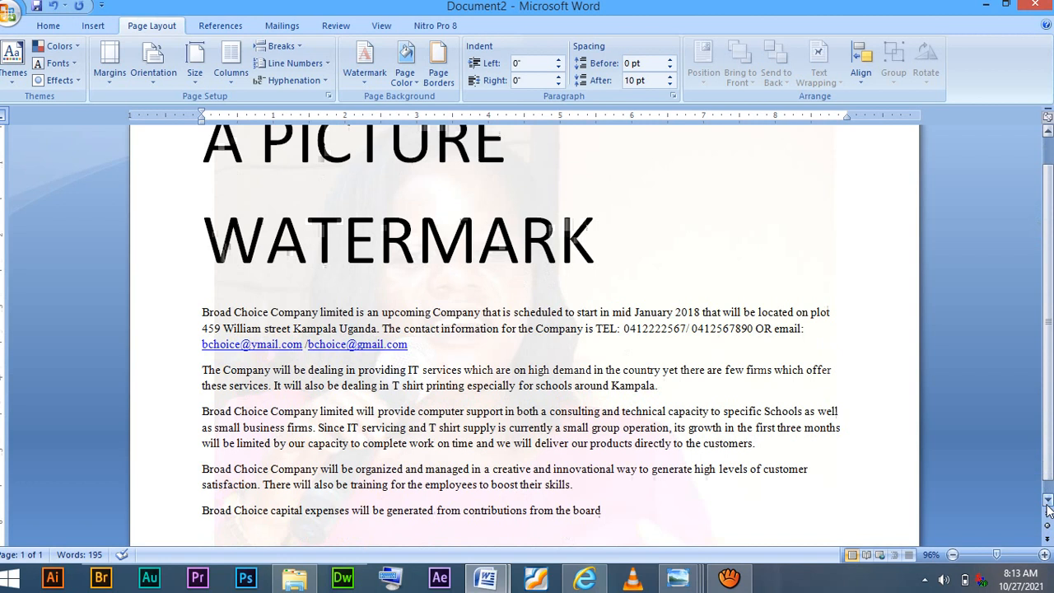
{"action": "scroll", "scroll_direction": "down", "scroll_amount": 3}
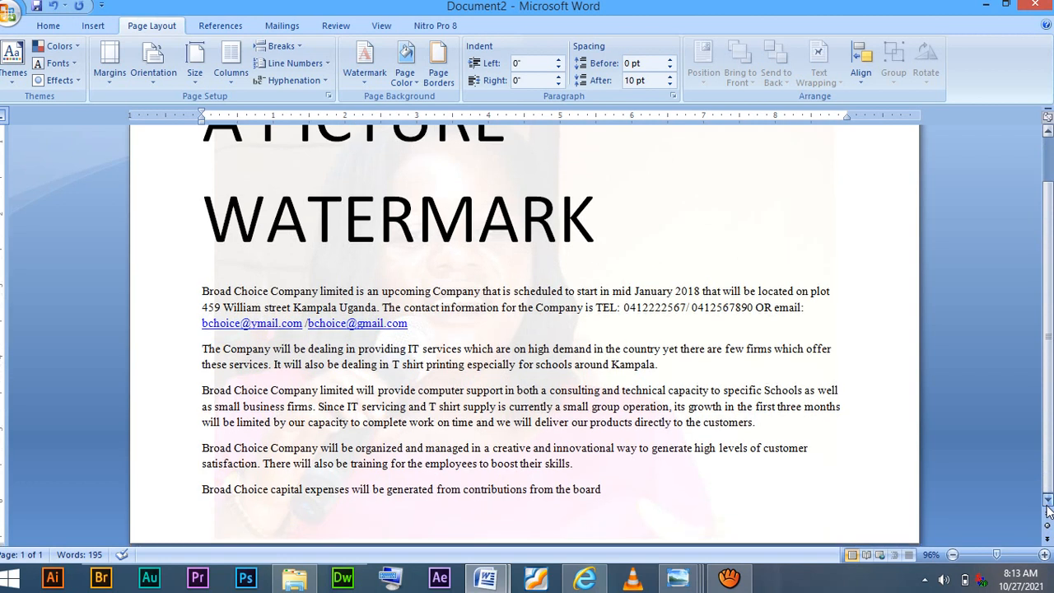
{"action": "left_click", "coordinate": [596, 220]}
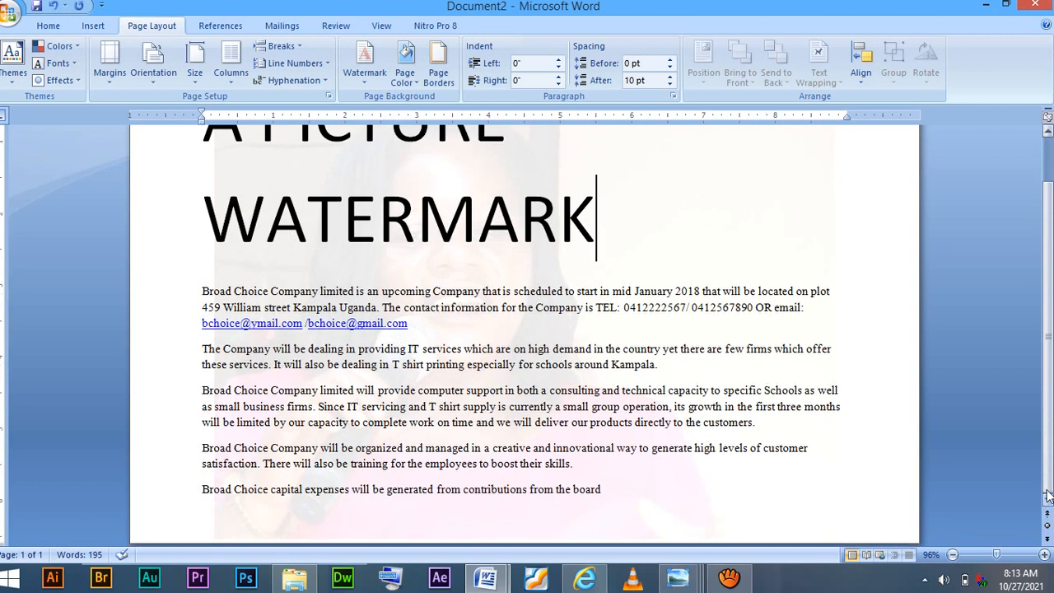
{"action": "scroll", "scroll_direction": "up", "scroll_amount": 3}
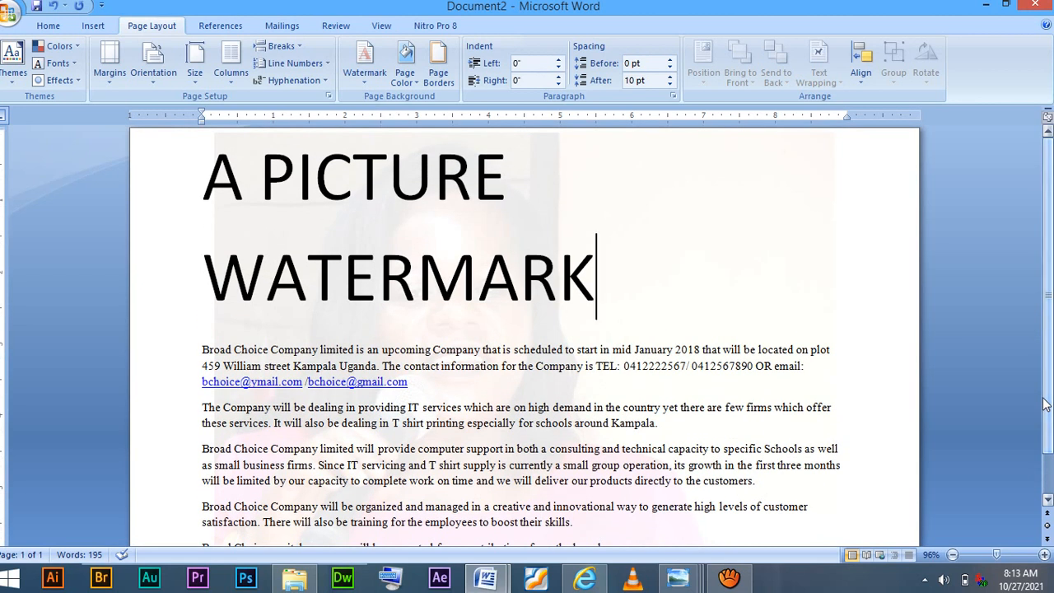
{"action": "mouse_move", "coordinate": [947, 414]}
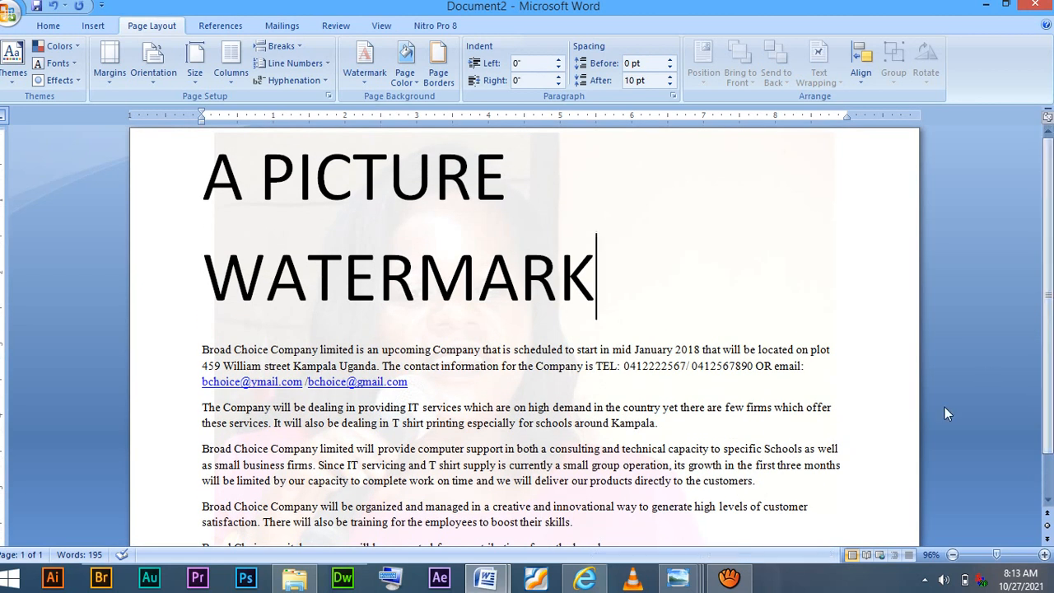